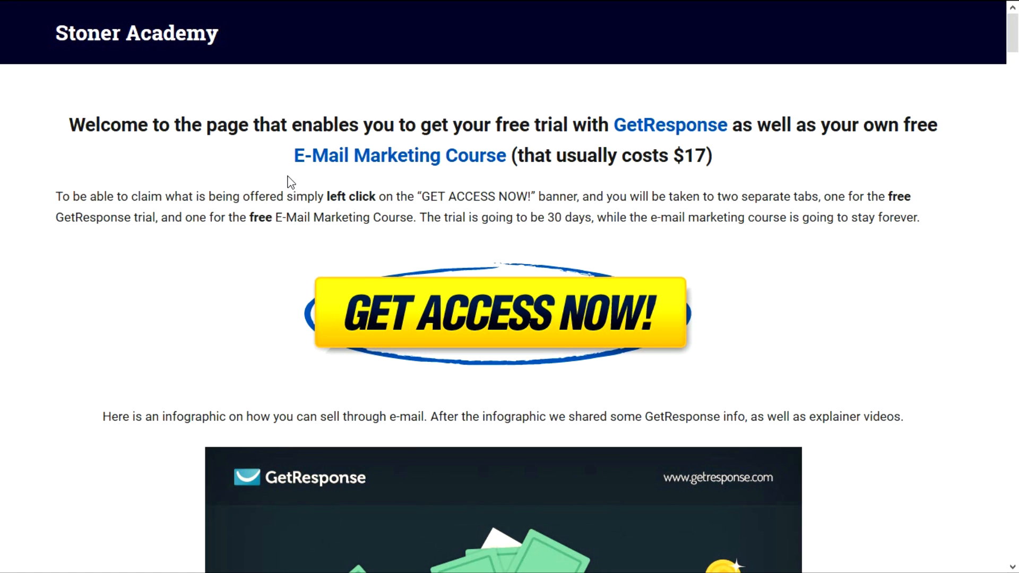
mouse_move(396, 337)
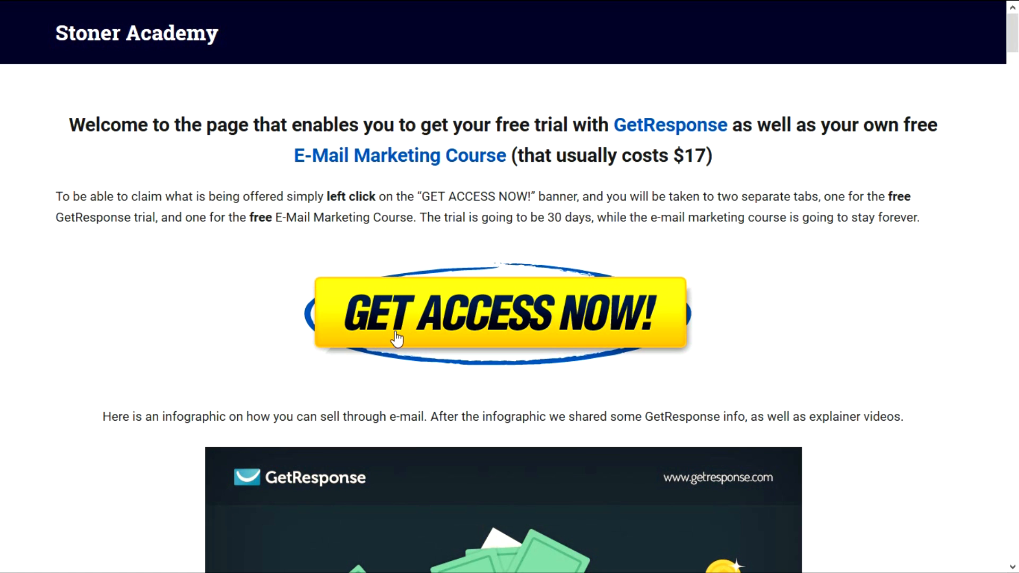
mouse_move(553, 340)
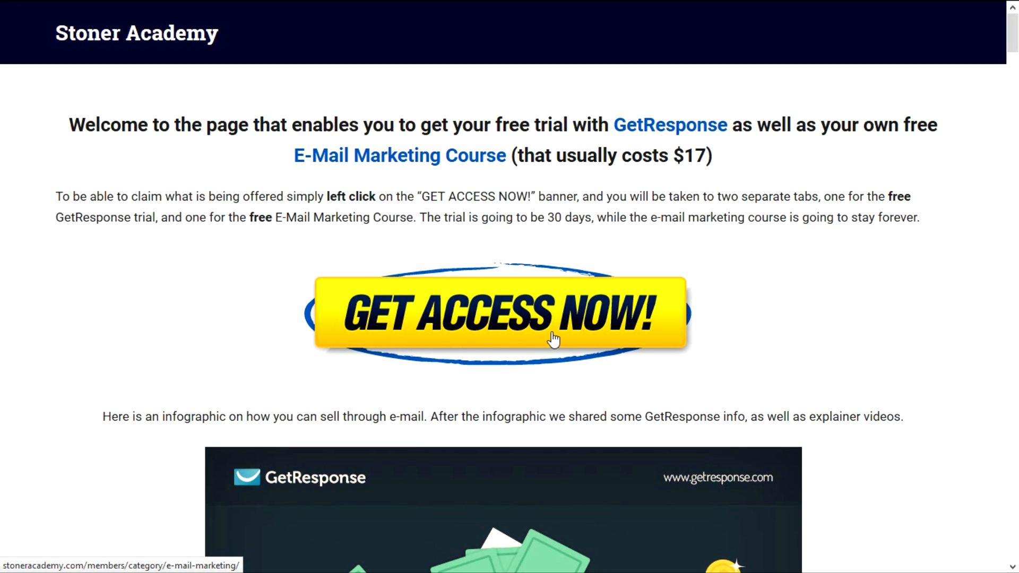
mouse_move(599, 319)
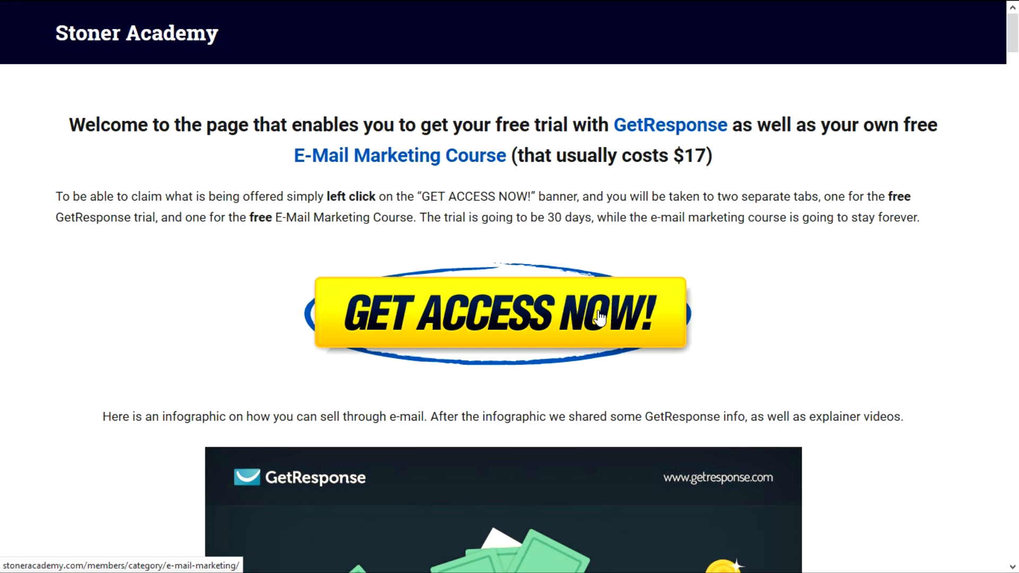
mouse_move(667, 184)
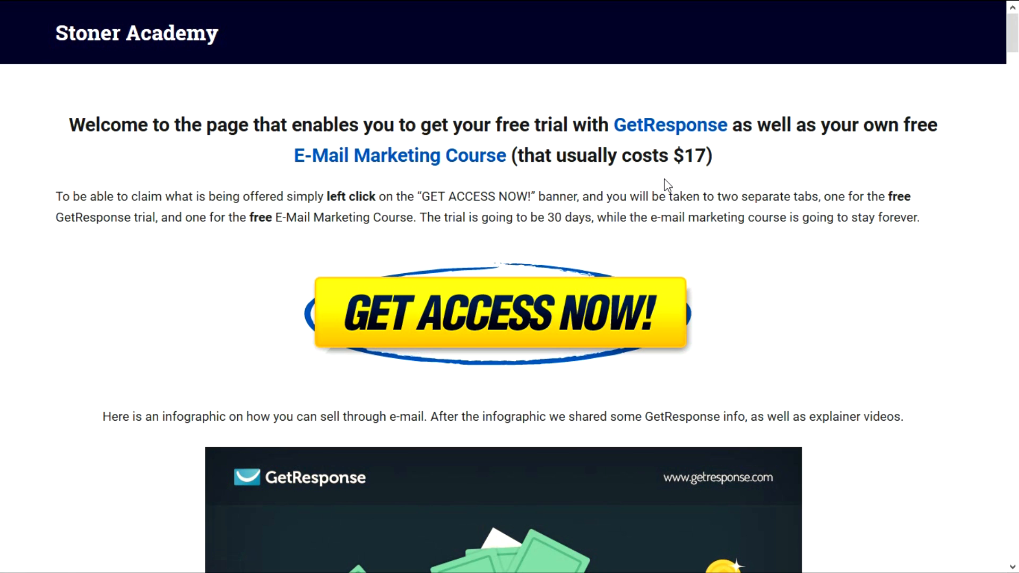
mouse_move(523, 193)
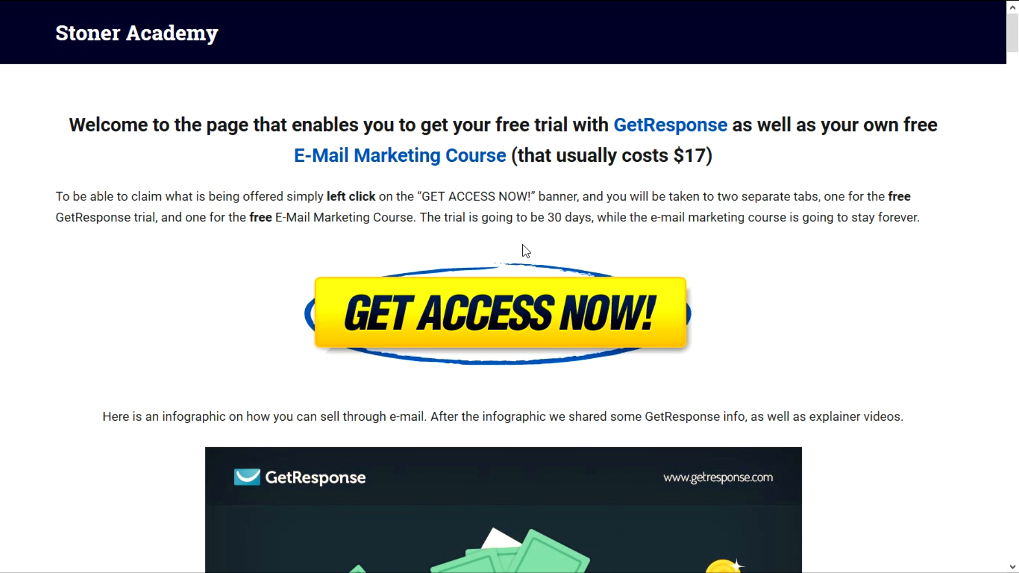
- Scroll down through the How to Sell Through Email infographic to the Creating Your Promotion section
scroll("down", 3)
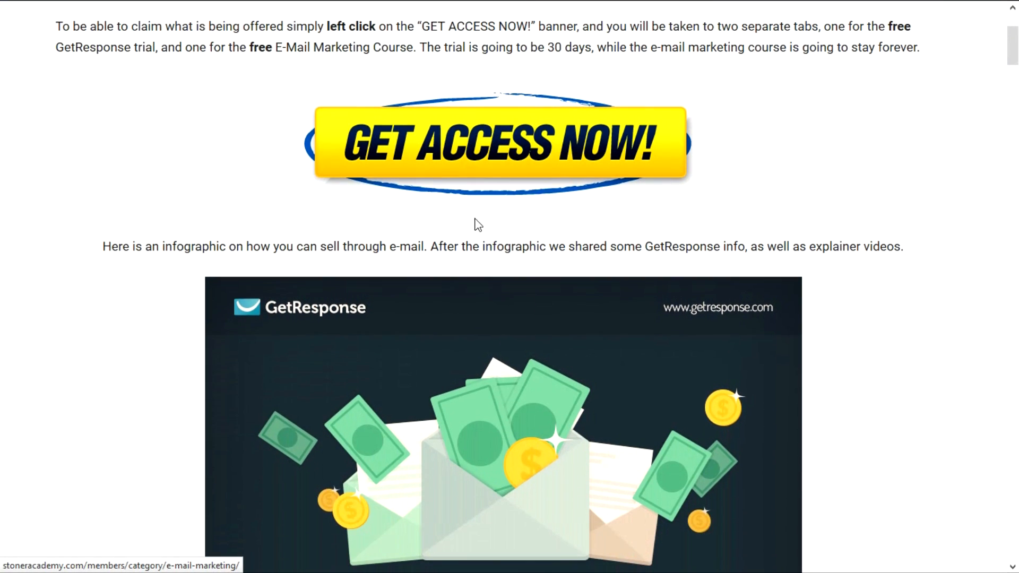
mouse_move(582, 181)
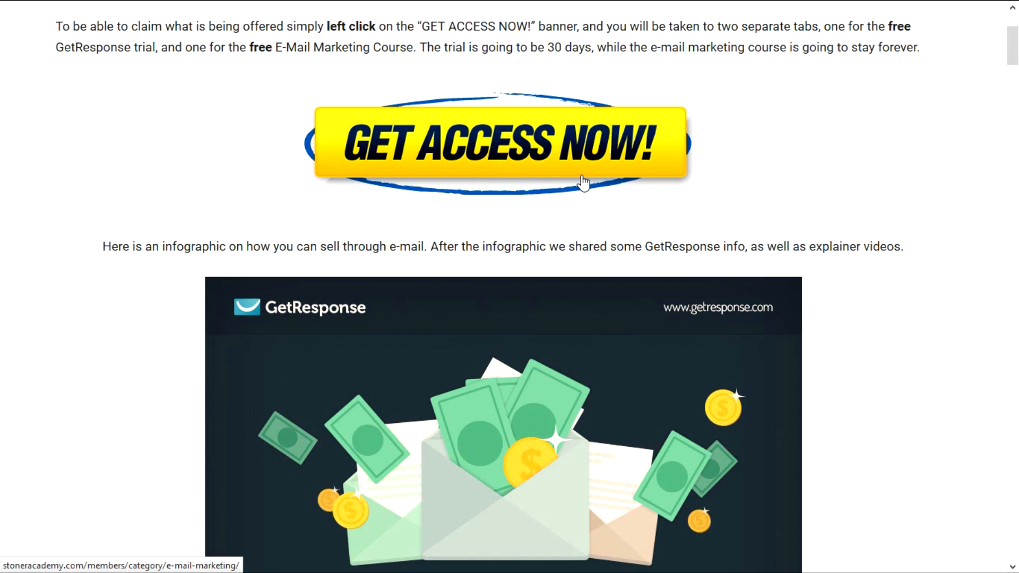
scroll("down", 3)
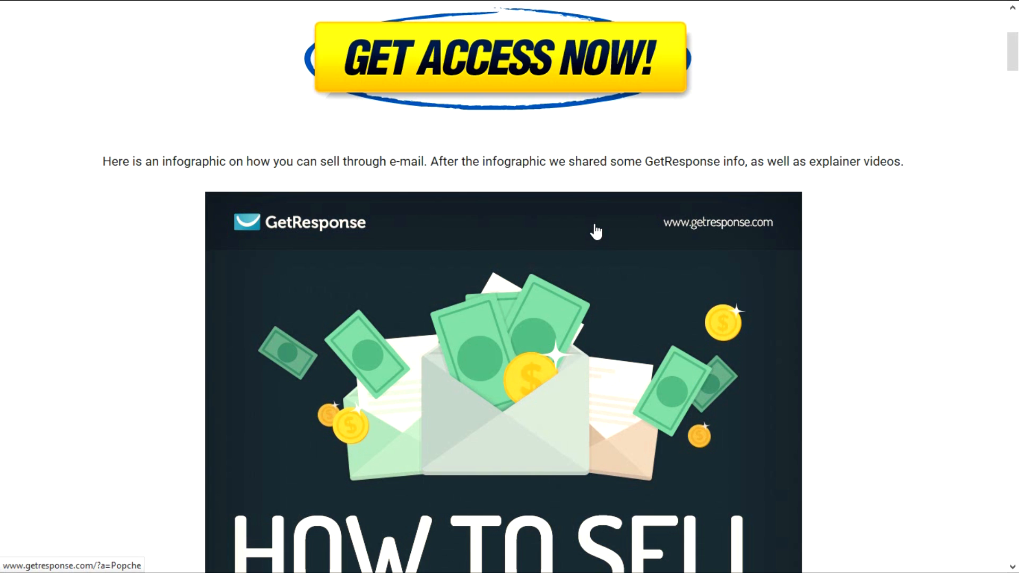
scroll("down", 3)
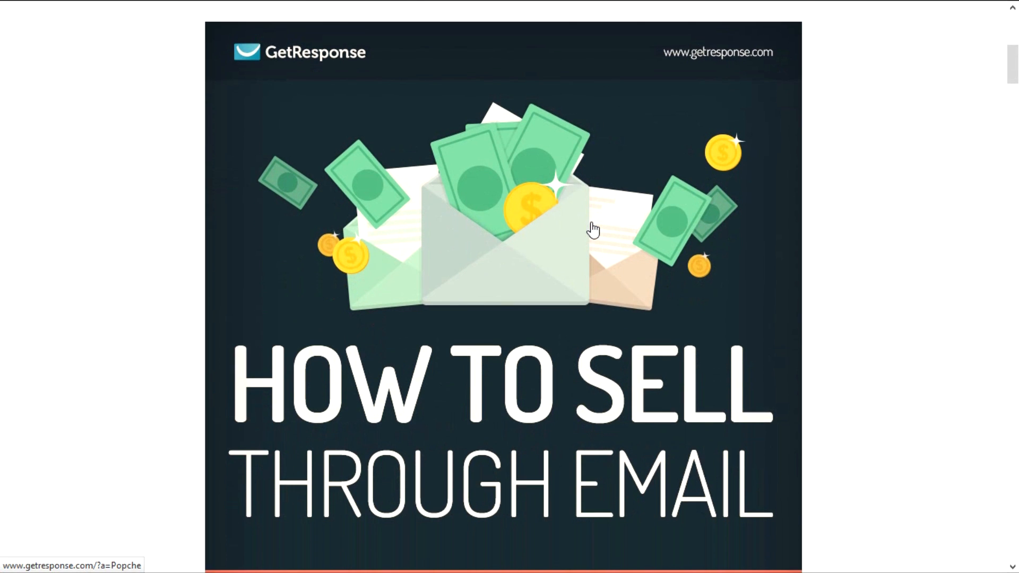
scroll("down", 3)
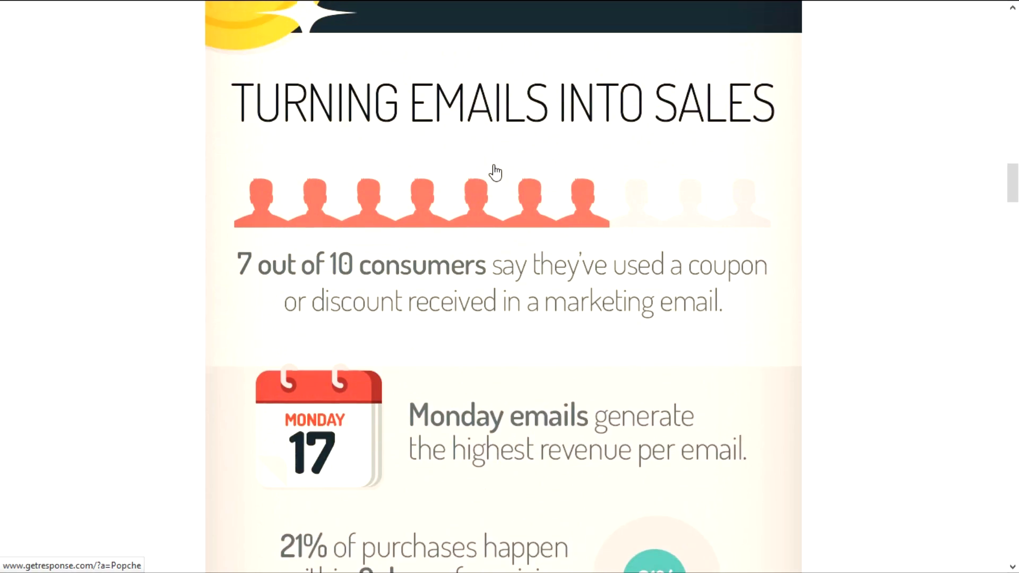
scroll("down", 3)
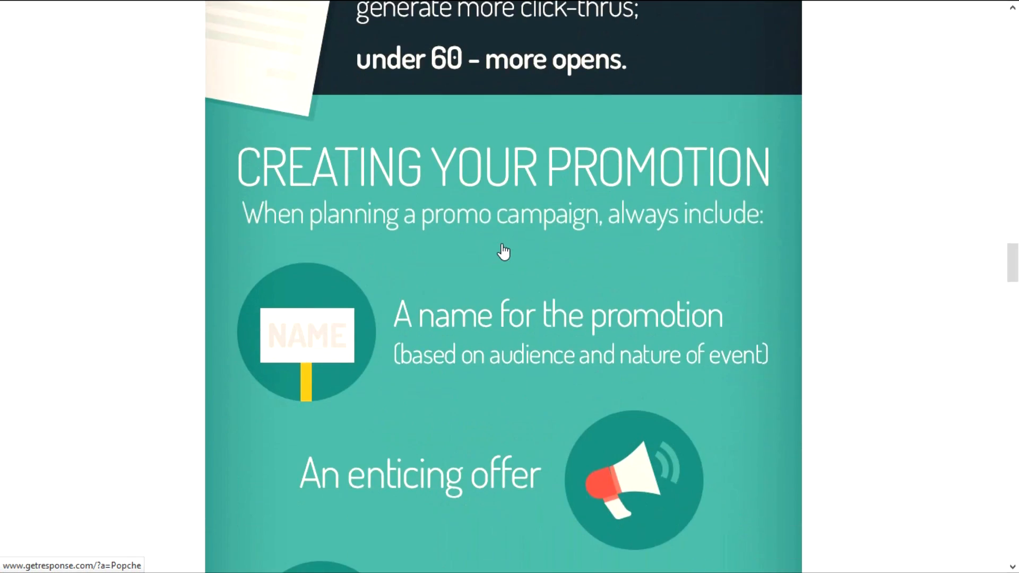
scroll("down", 3)
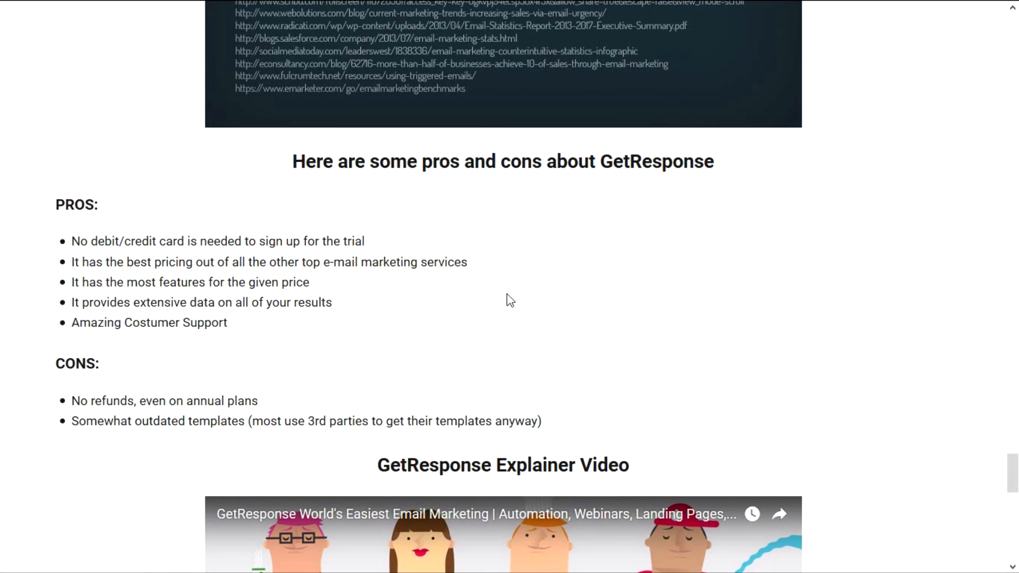
mouse_move(386, 199)
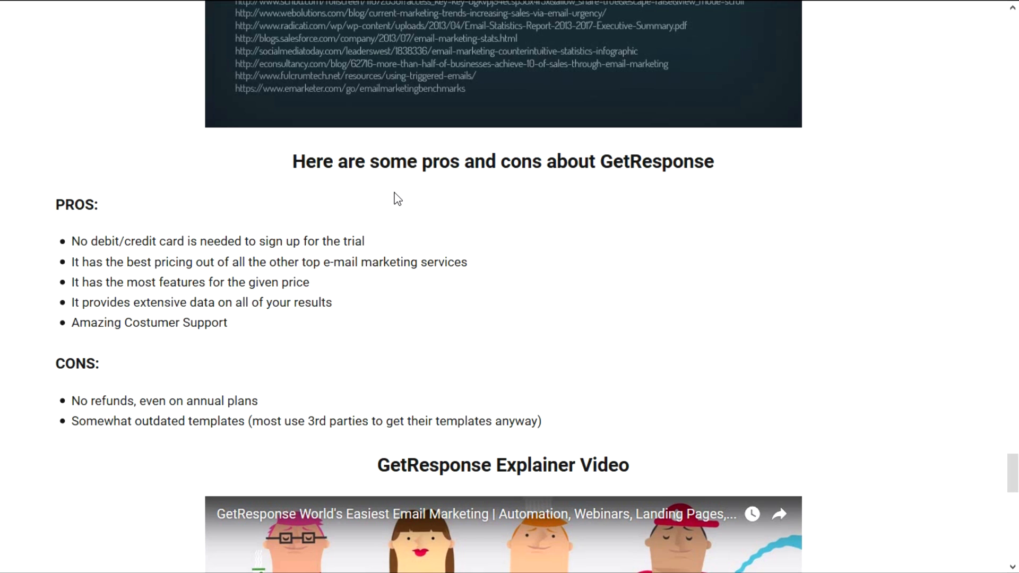
mouse_move(169, 248)
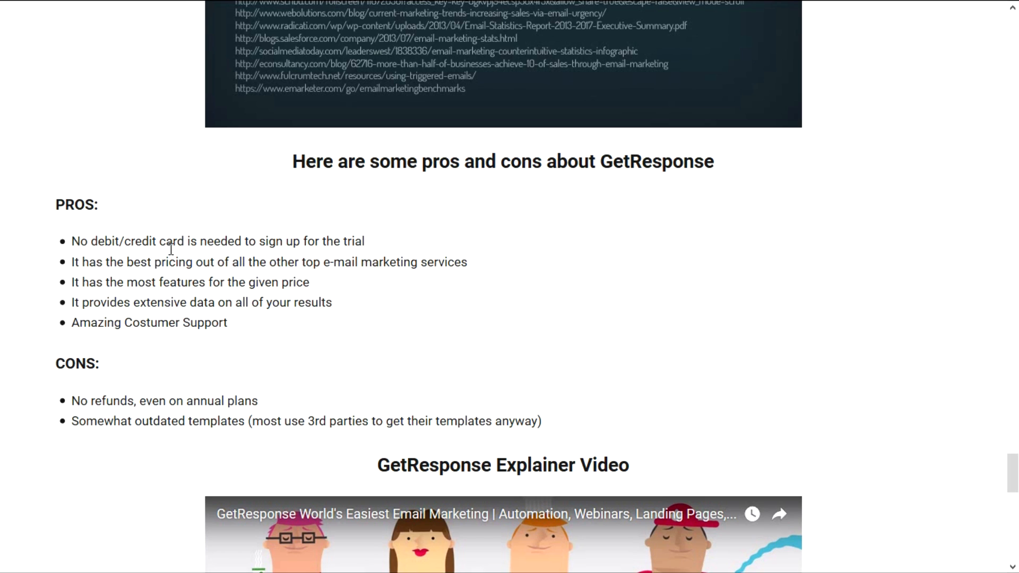
mouse_move(189, 246)
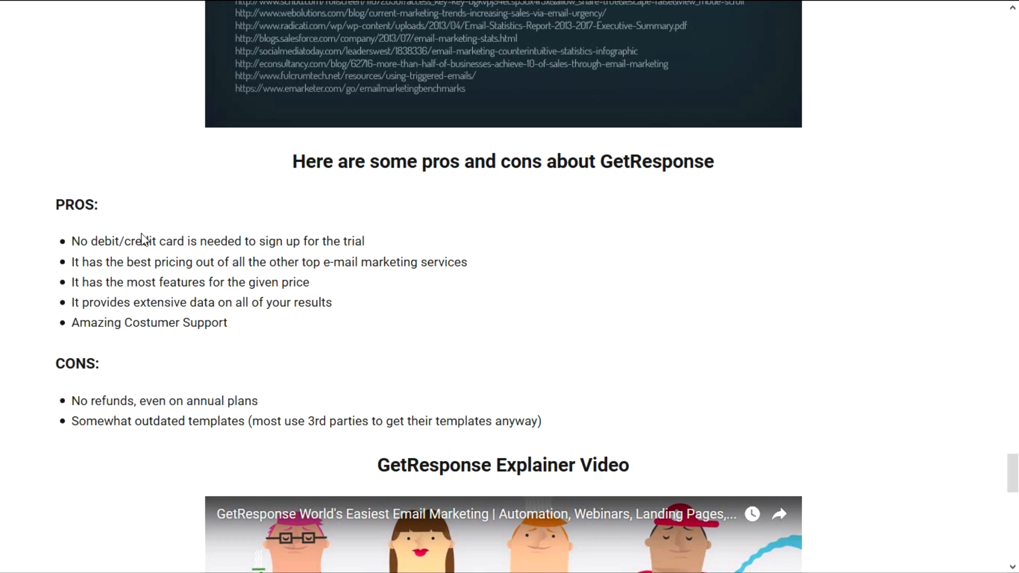
mouse_move(97, 257)
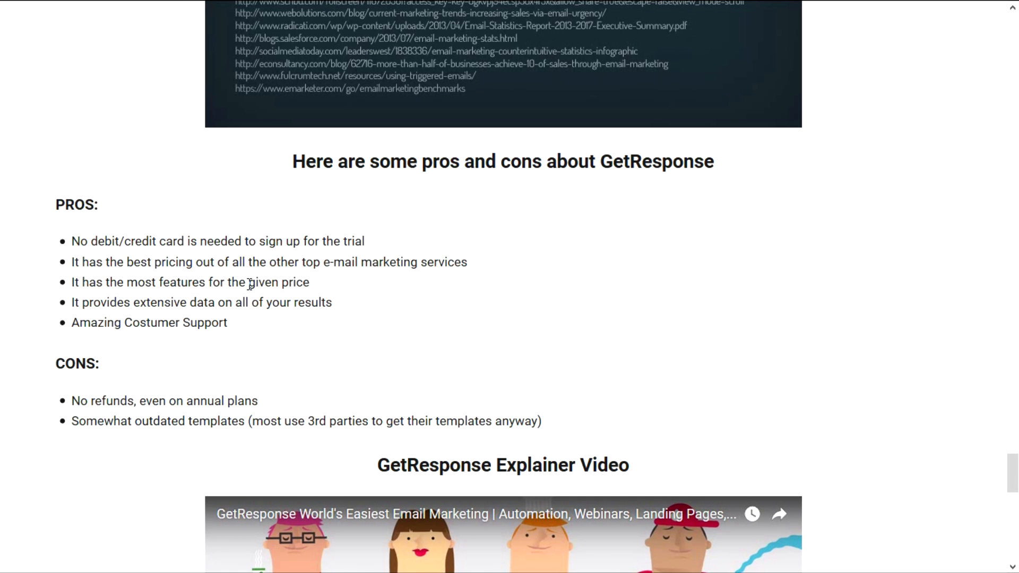
mouse_move(254, 325)
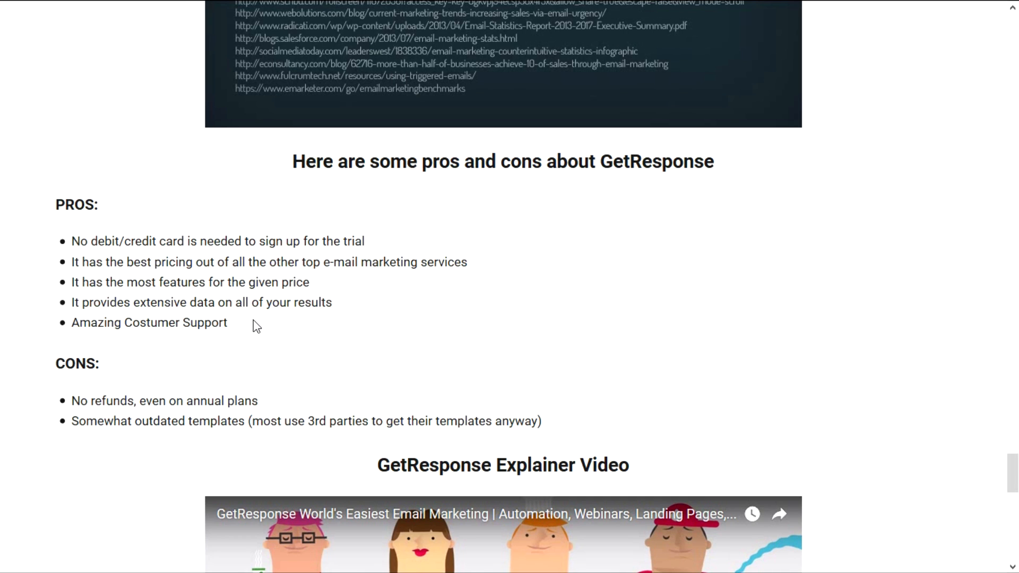
mouse_move(216, 328)
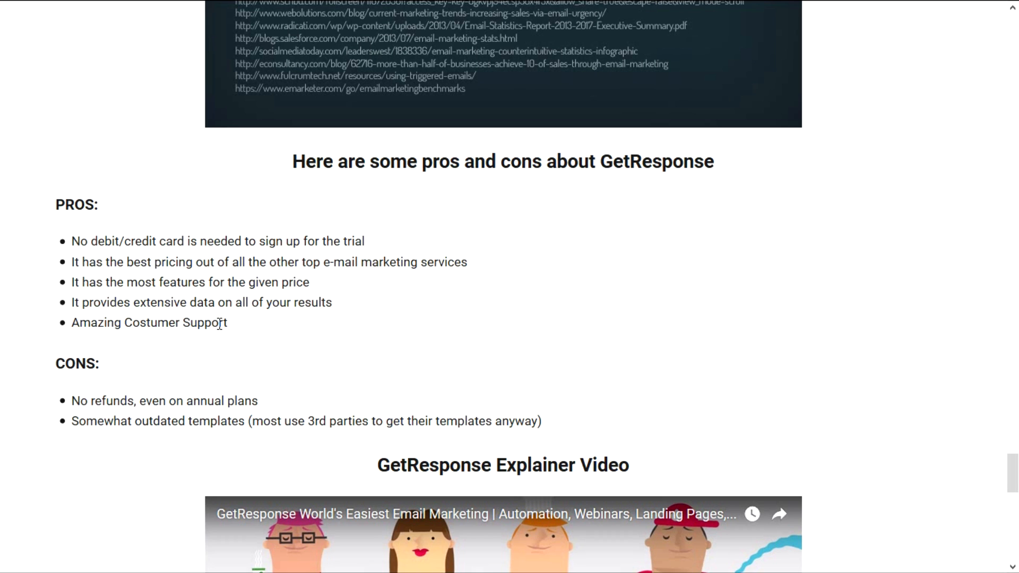
- Scroll past the GetResponse pros and cons list to the explainer video
scroll("down", 3)
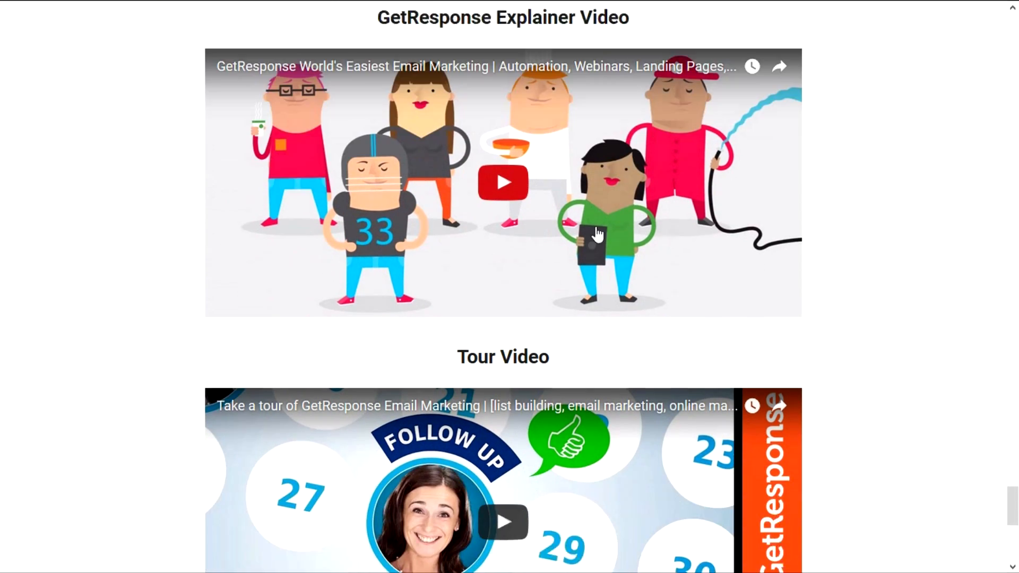
- Scroll past the tour and automation videos, then back up to the GET ACCESS NOW! banner
scroll("down", 3)
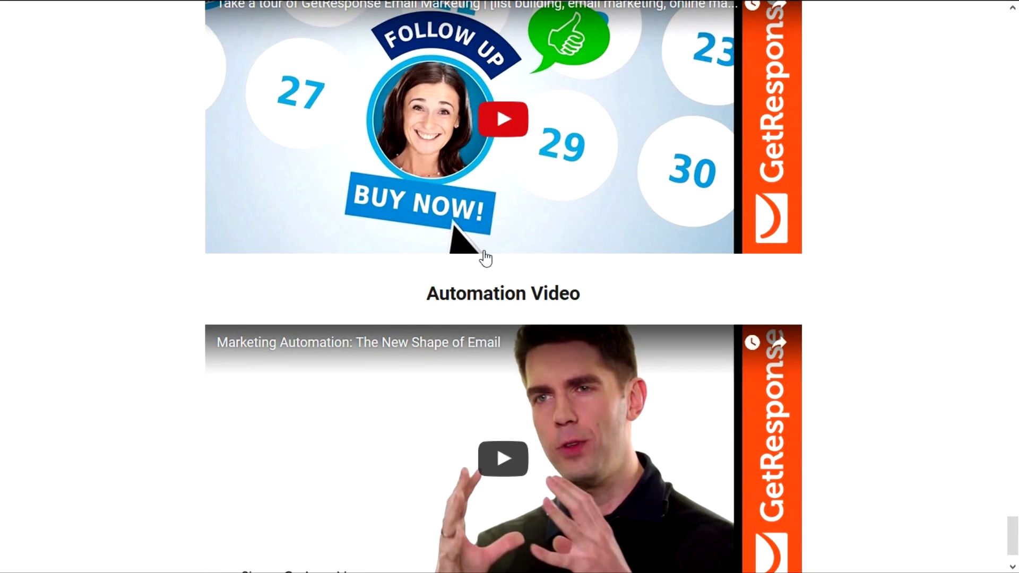
mouse_move(653, 233)
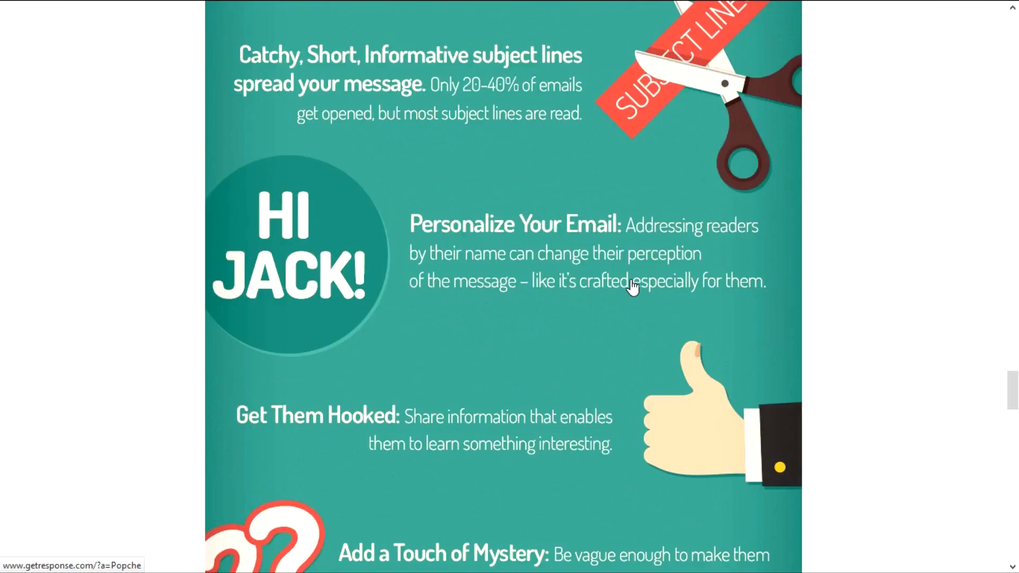
scroll("down", 3)
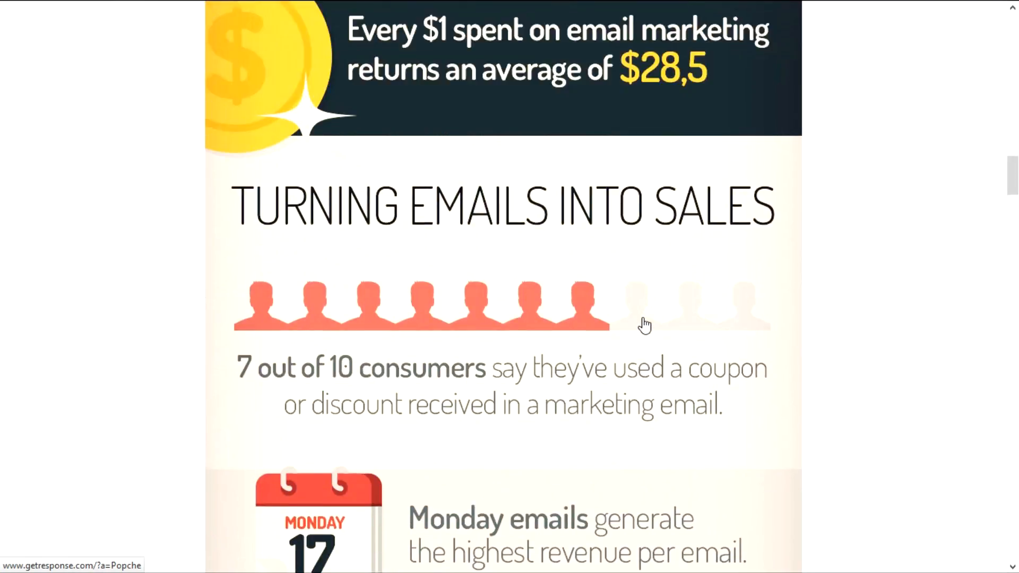
scroll("up", 3)
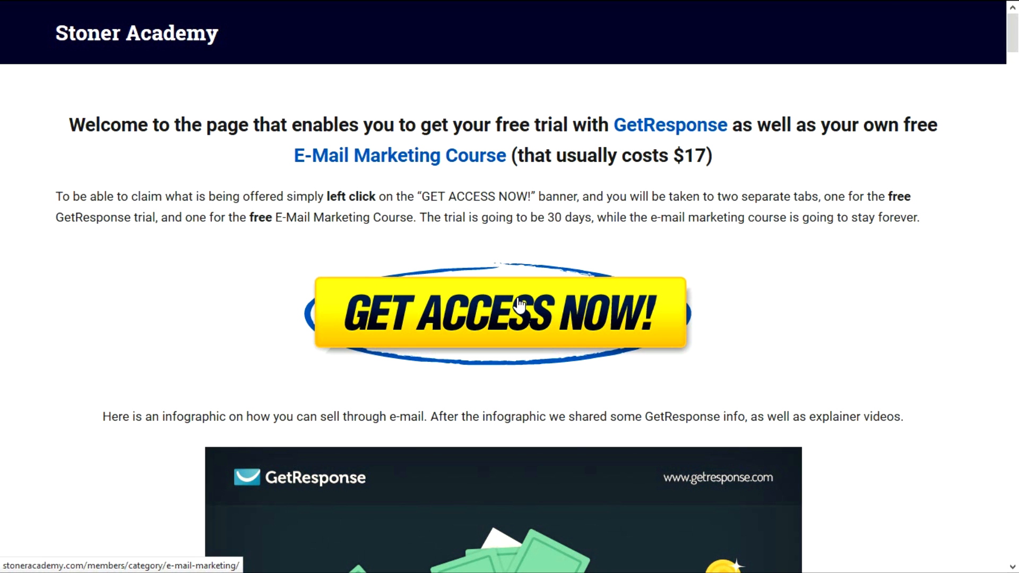
- Claim the free trial via the GET ACCESS NOW! banner, landing on the GetResponse dashboard
left_click(501, 314)
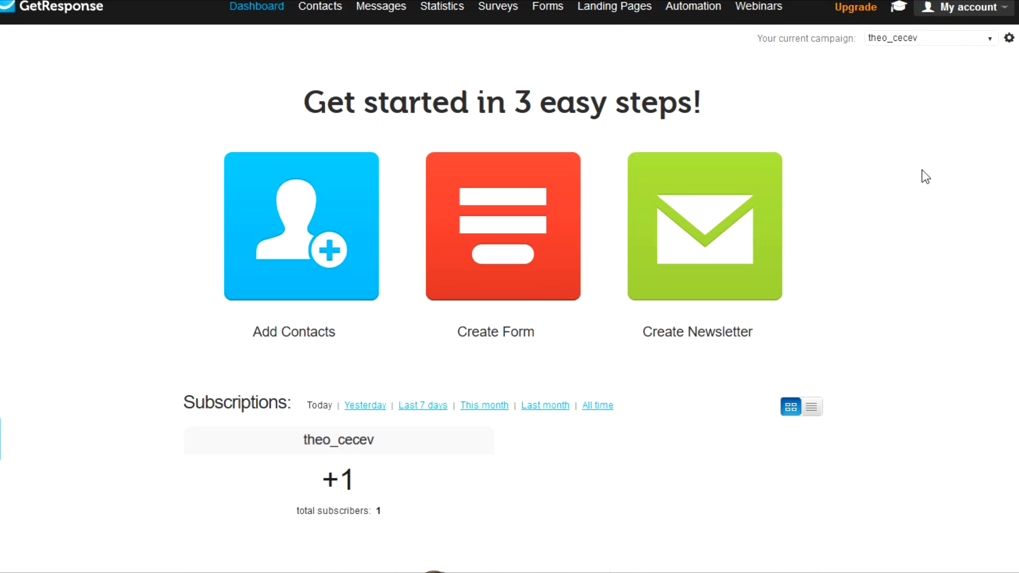
mouse_move(293, 91)
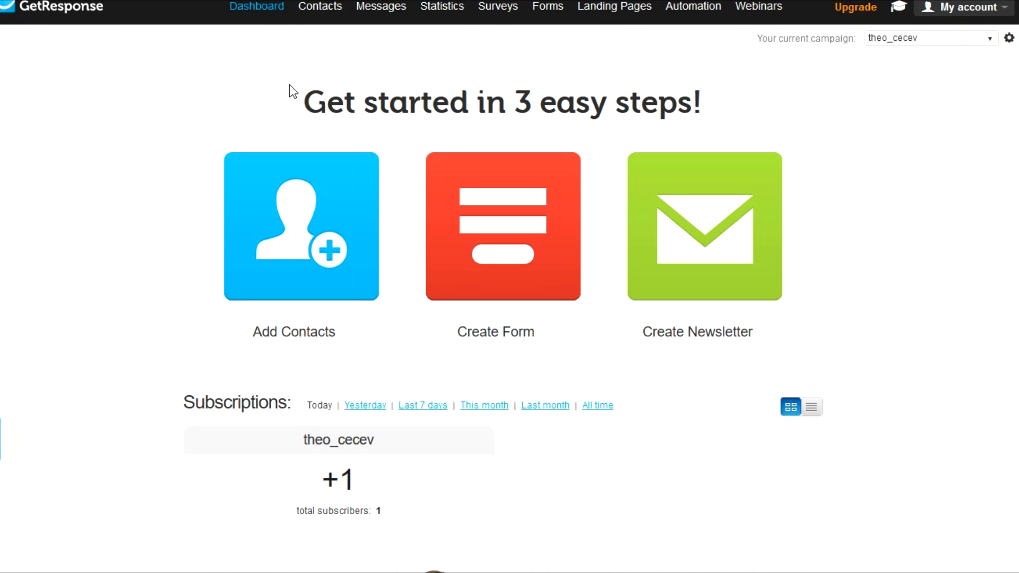
mouse_move(269, 104)
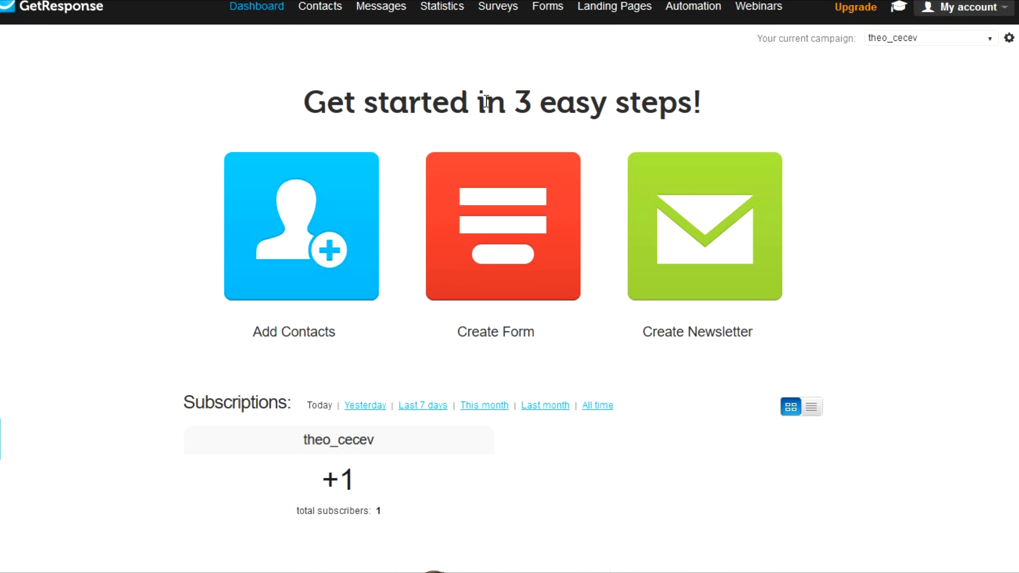
mouse_move(172, 89)
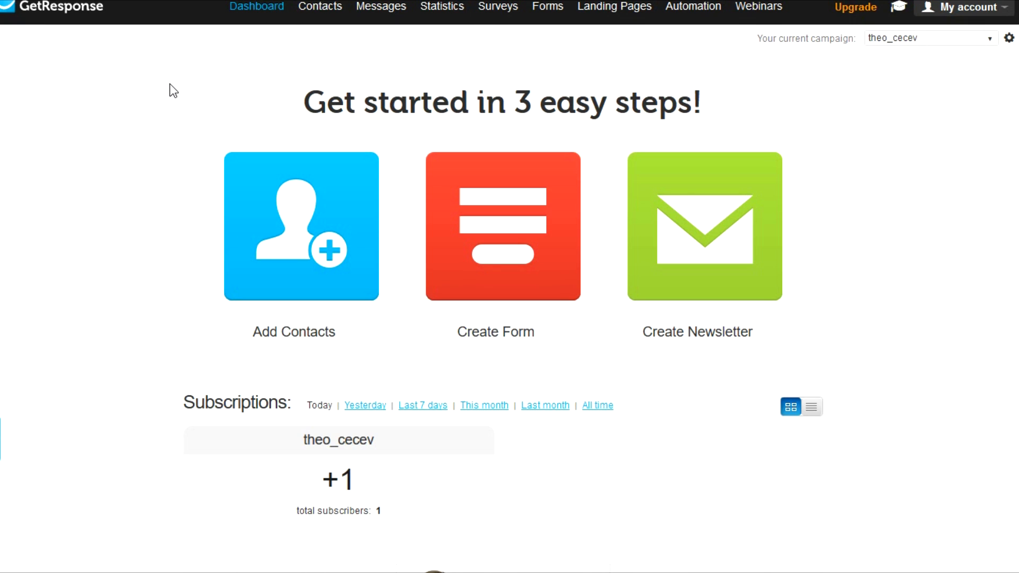
mouse_move(273, 90)
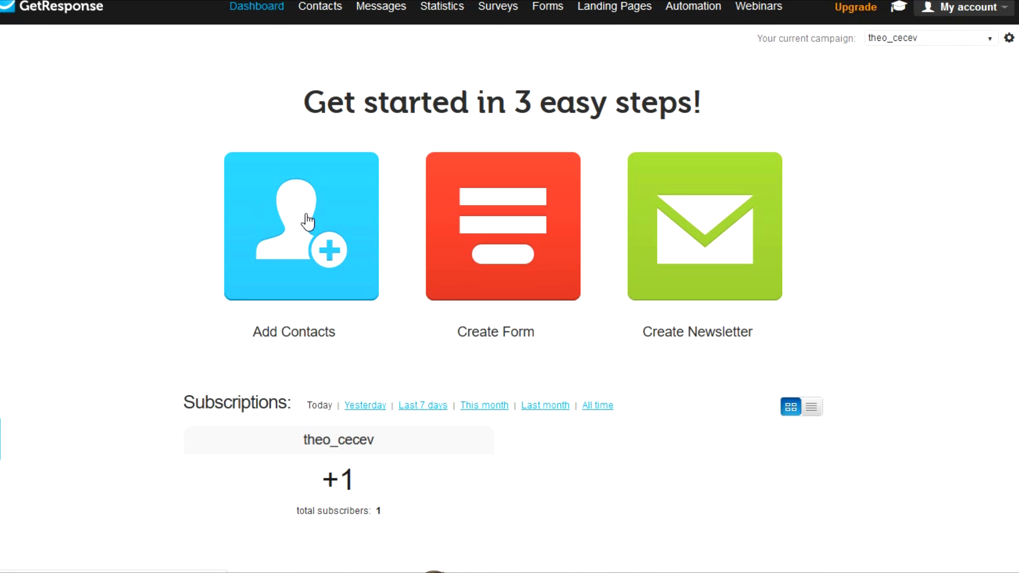
mouse_move(308, 224)
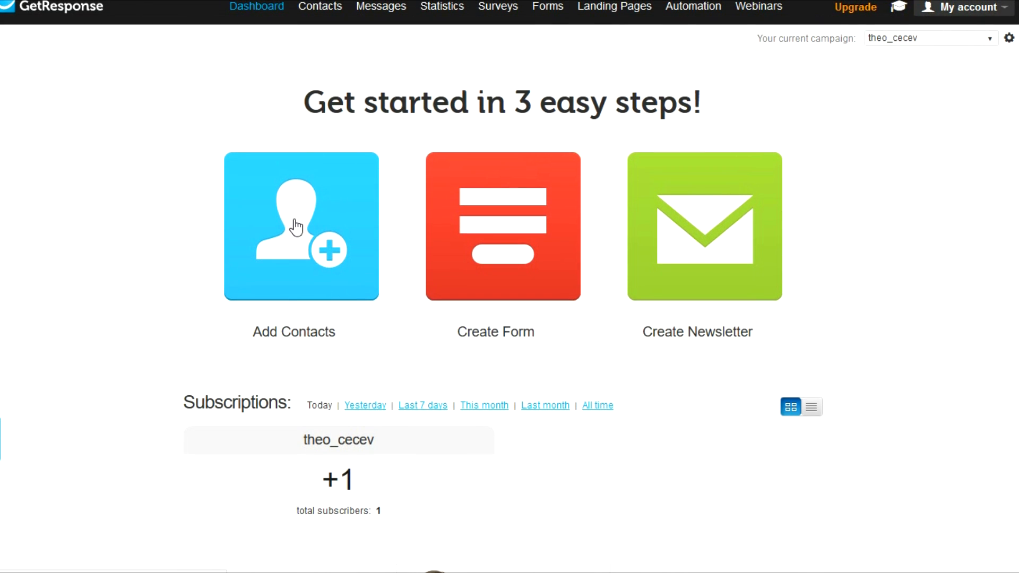
mouse_move(293, 185)
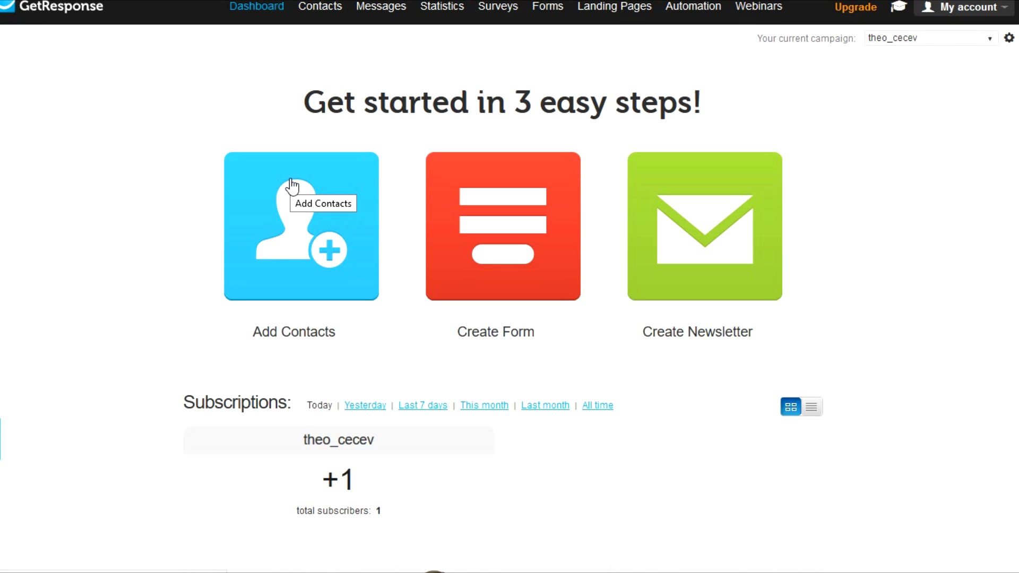
scroll("down", 3)
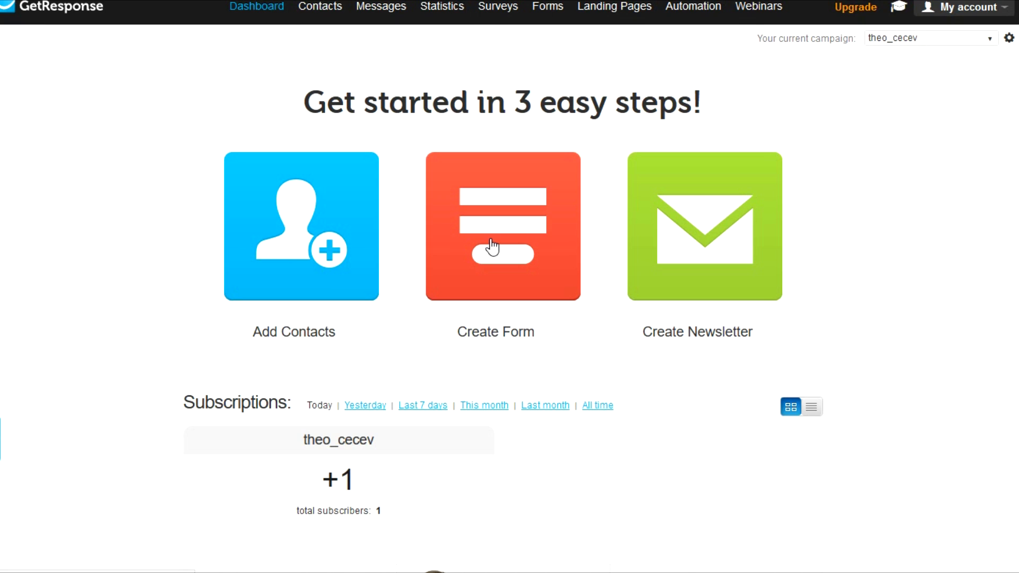
mouse_move(724, 236)
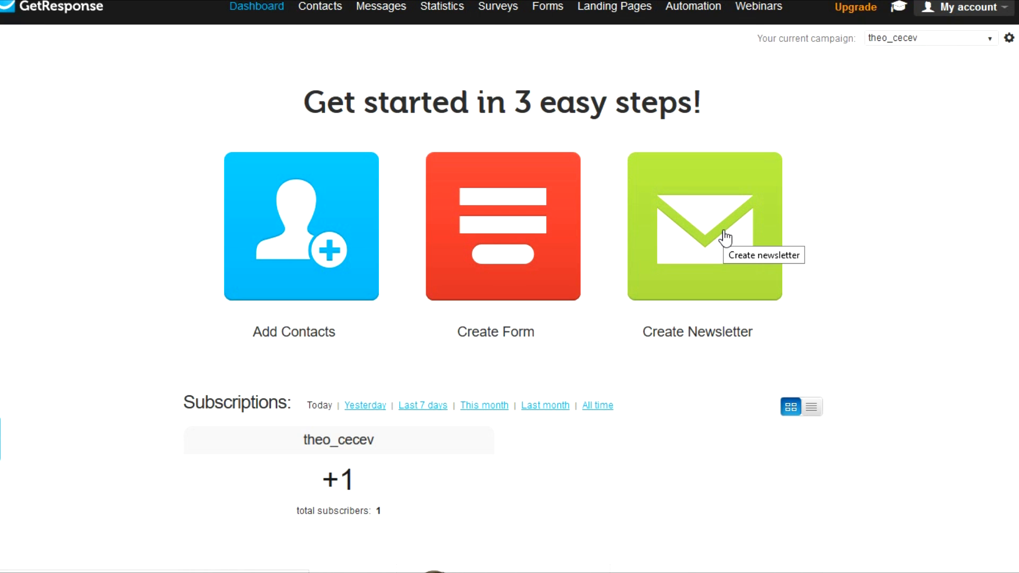
mouse_move(688, 230)
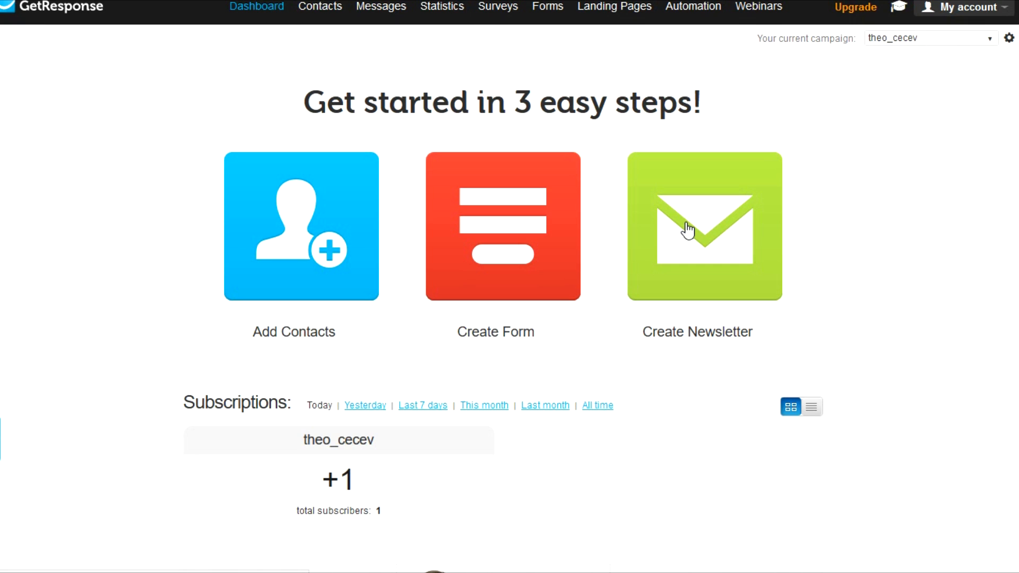
mouse_move(687, 236)
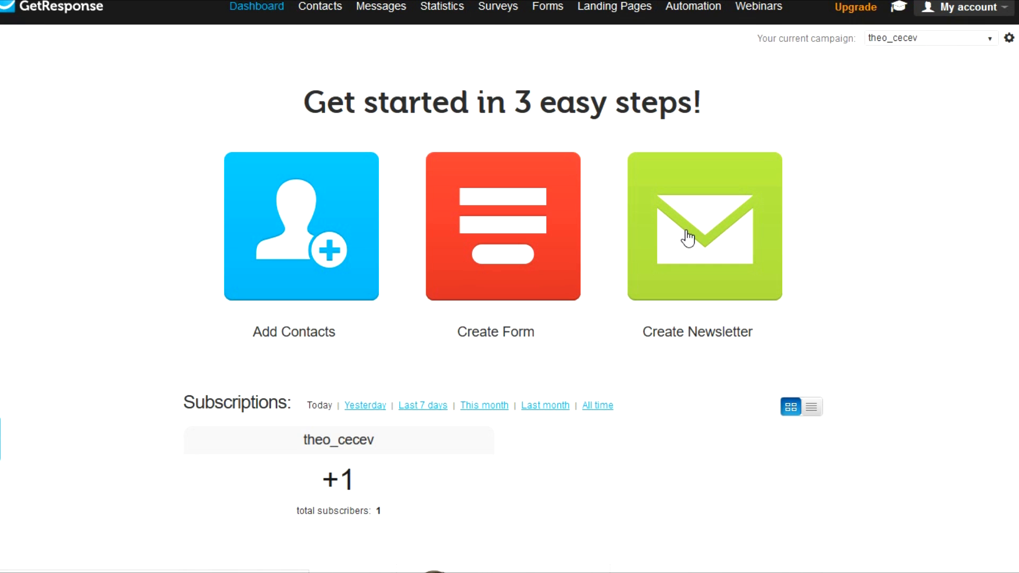
mouse_move(689, 364)
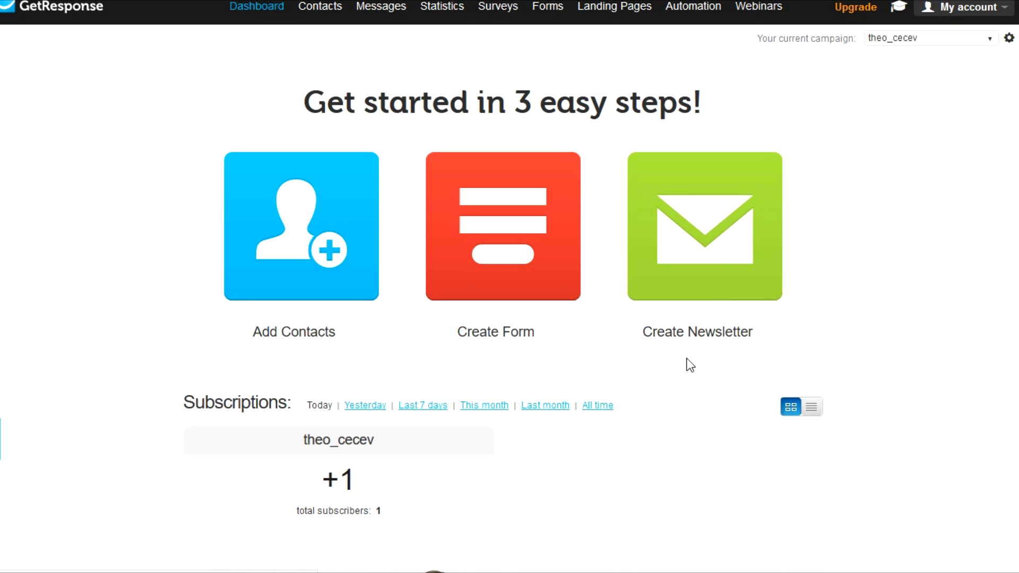
mouse_move(611, 265)
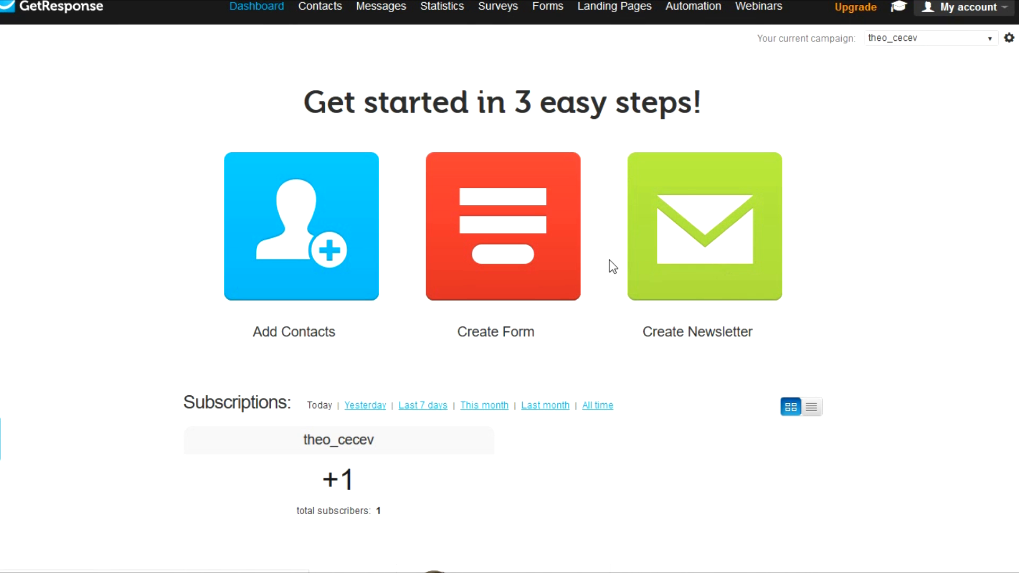
scroll("down", 3)
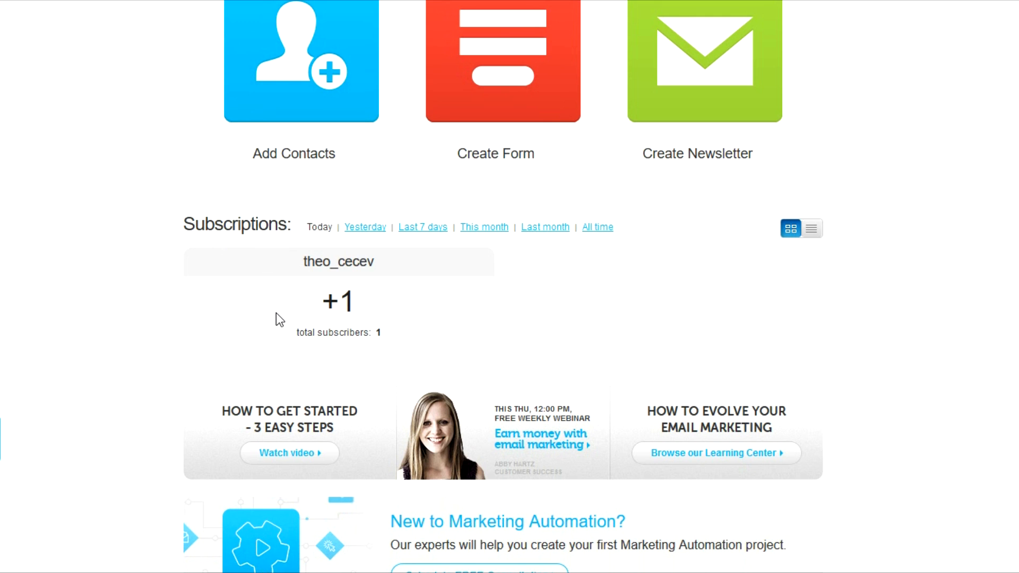
scroll("down", 3)
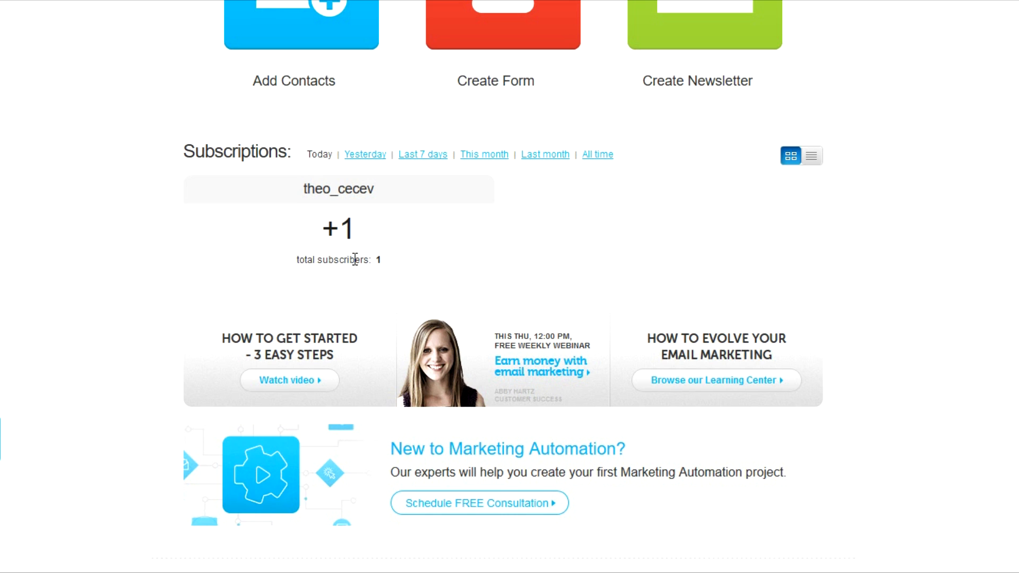
mouse_move(364, 255)
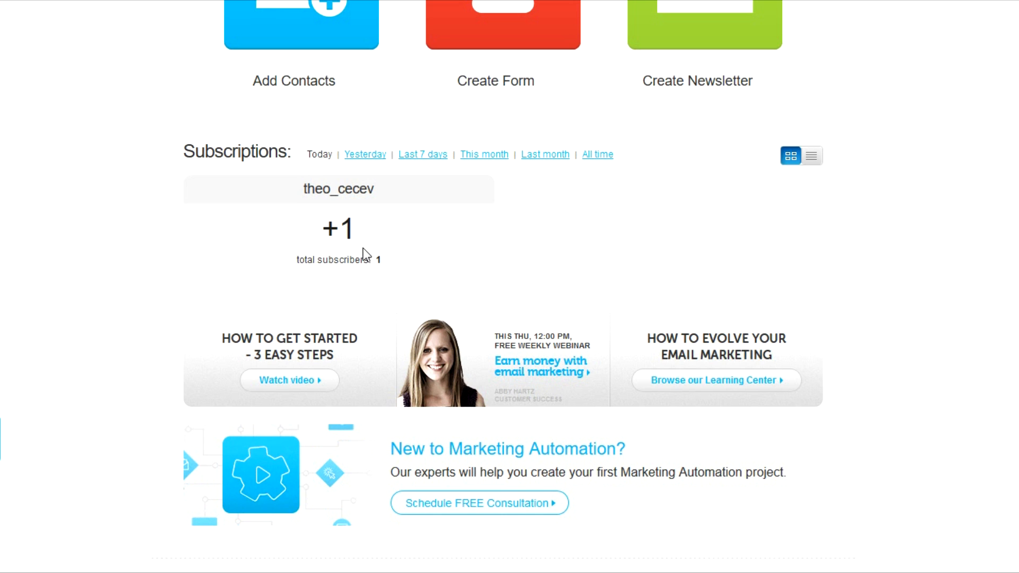
scroll("down", 3)
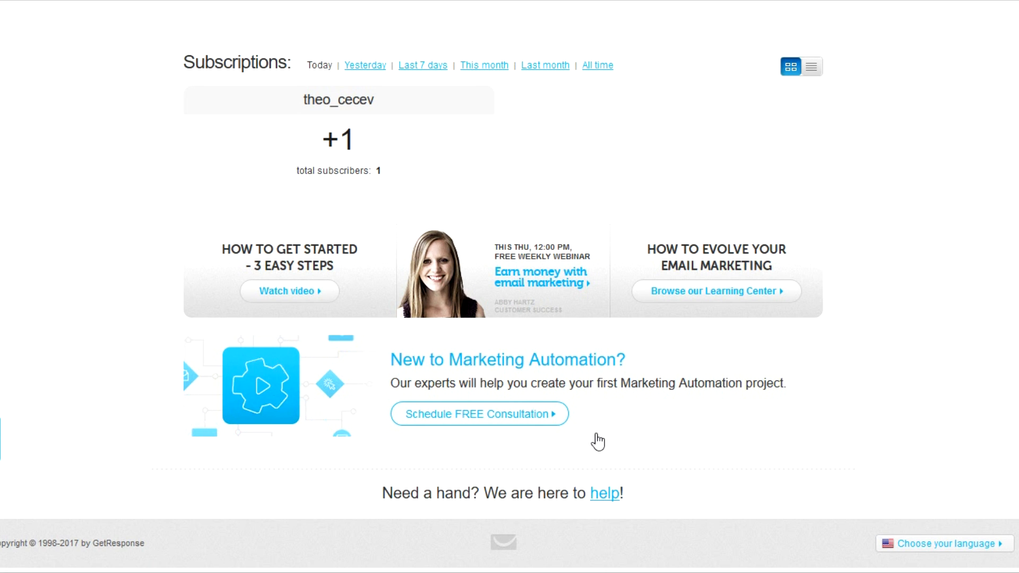
mouse_move(962, 543)
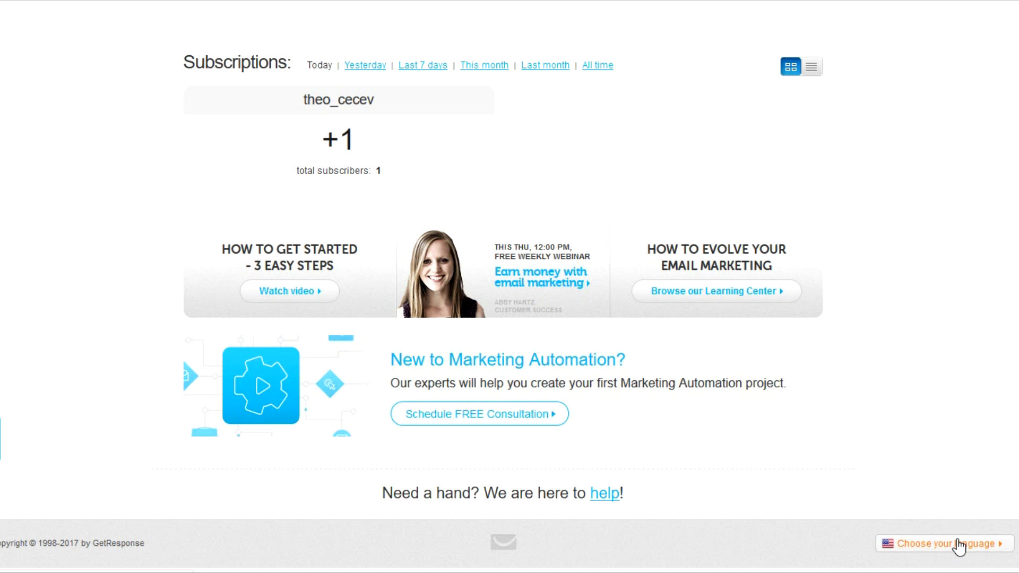
scroll("up", 3)
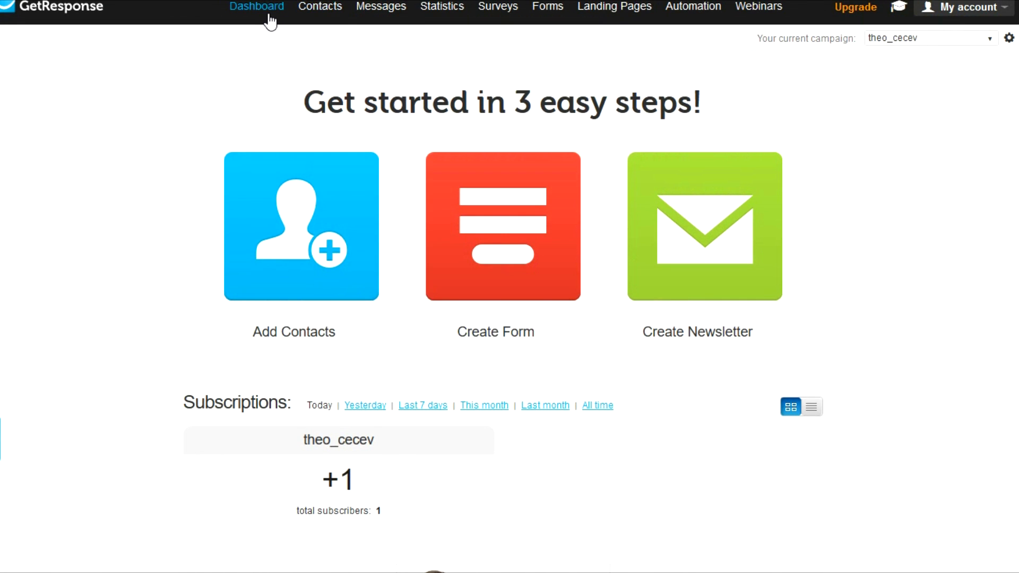
mouse_move(255, 6)
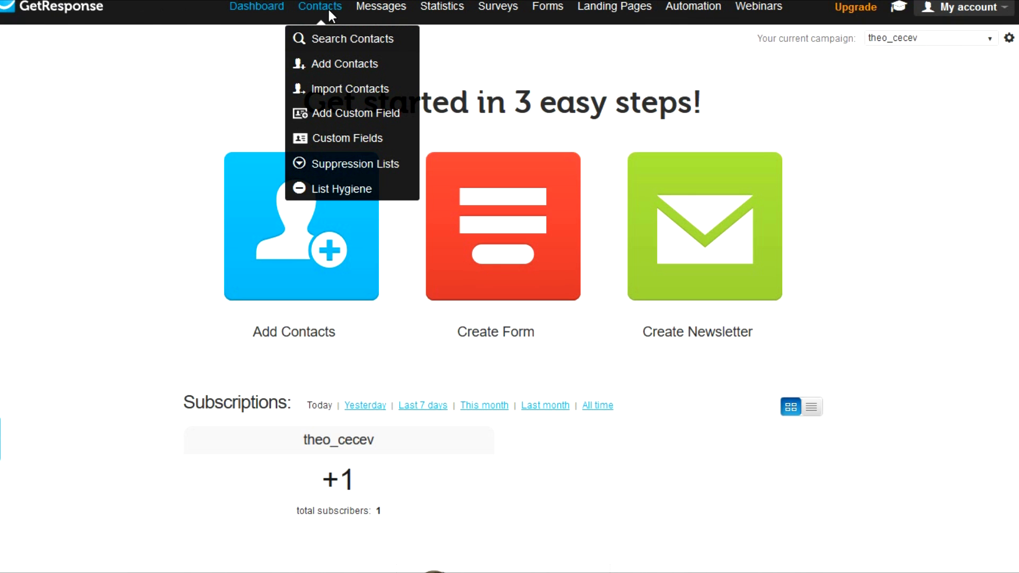
mouse_move(352, 38)
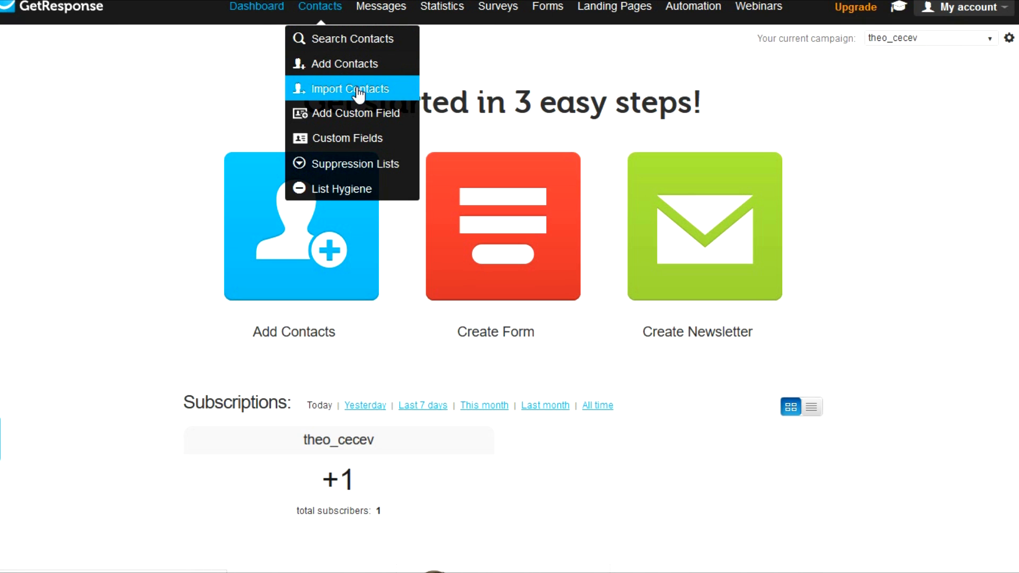
mouse_move(381, 7)
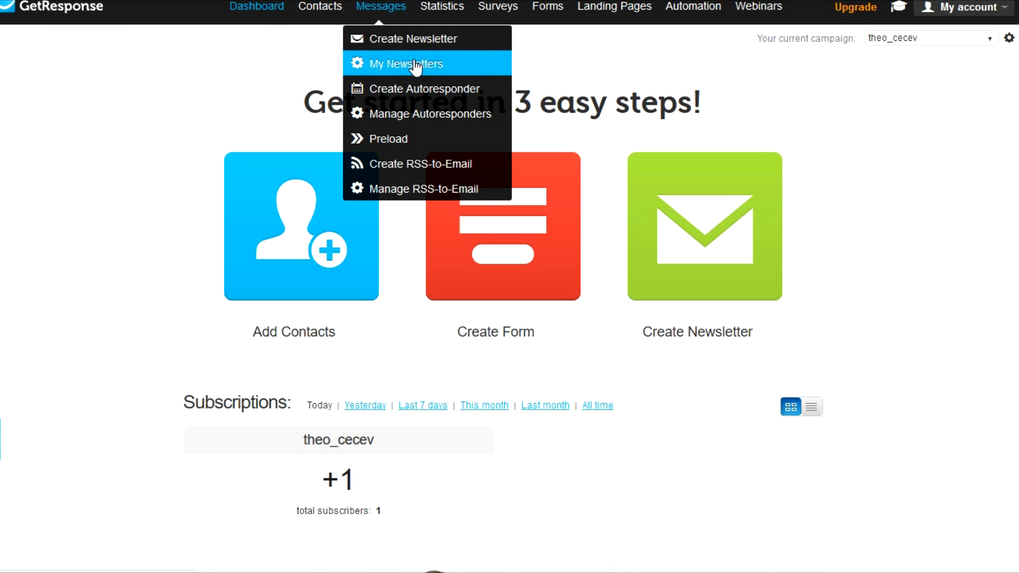
mouse_move(412, 64)
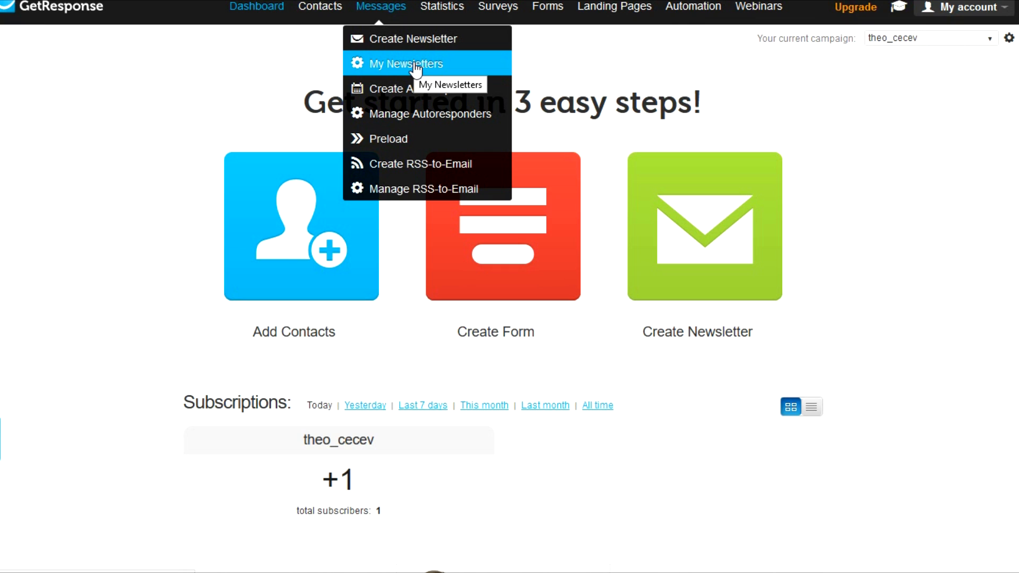
mouse_move(427, 68)
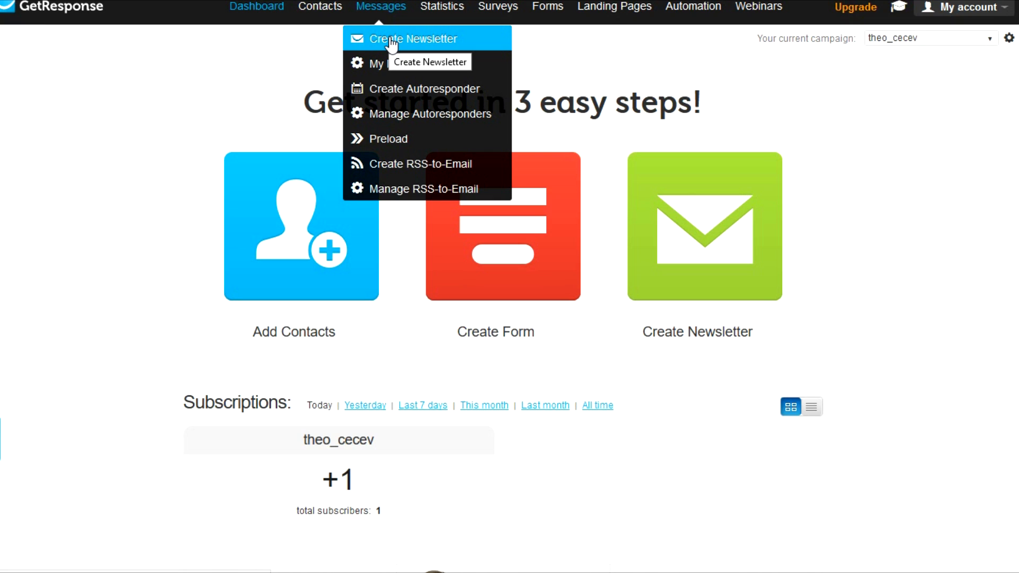
mouse_move(428, 45)
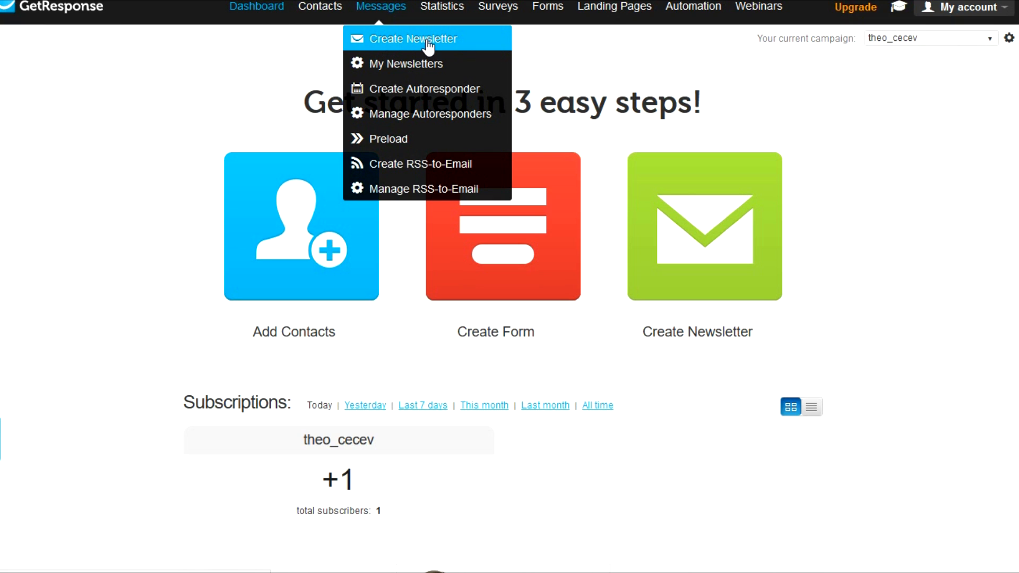
mouse_move(406, 89)
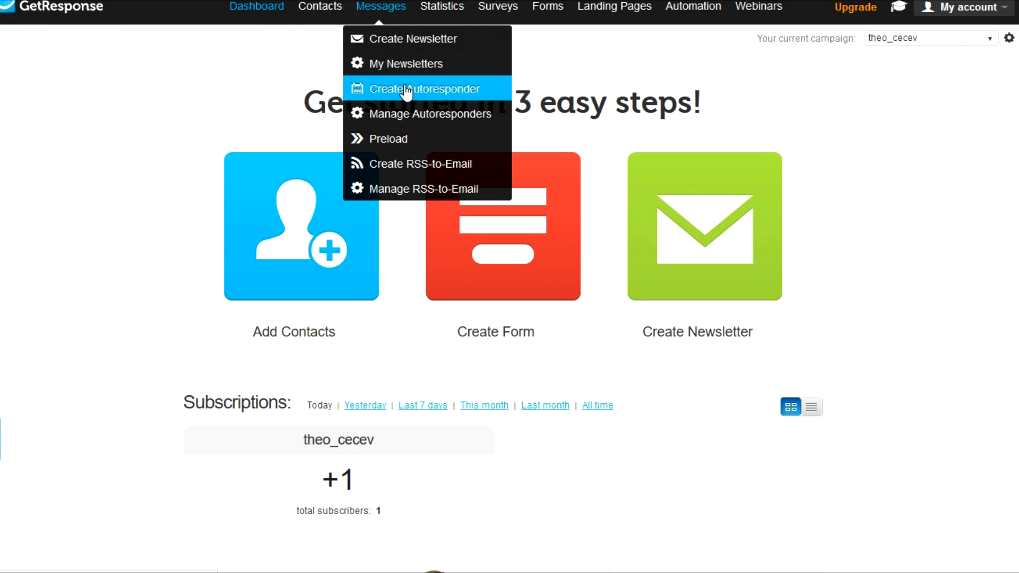
mouse_move(429, 97)
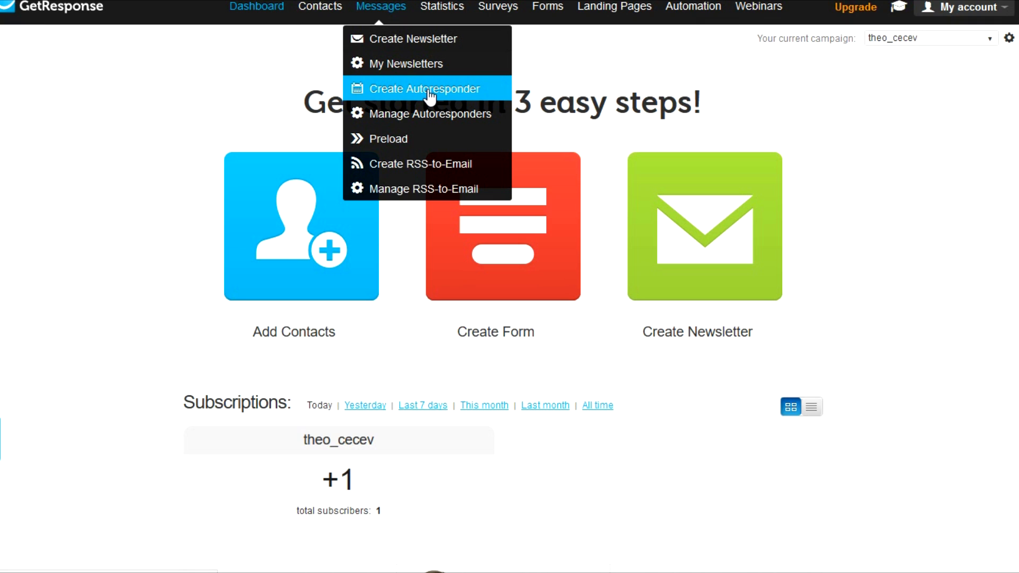
mouse_move(425, 114)
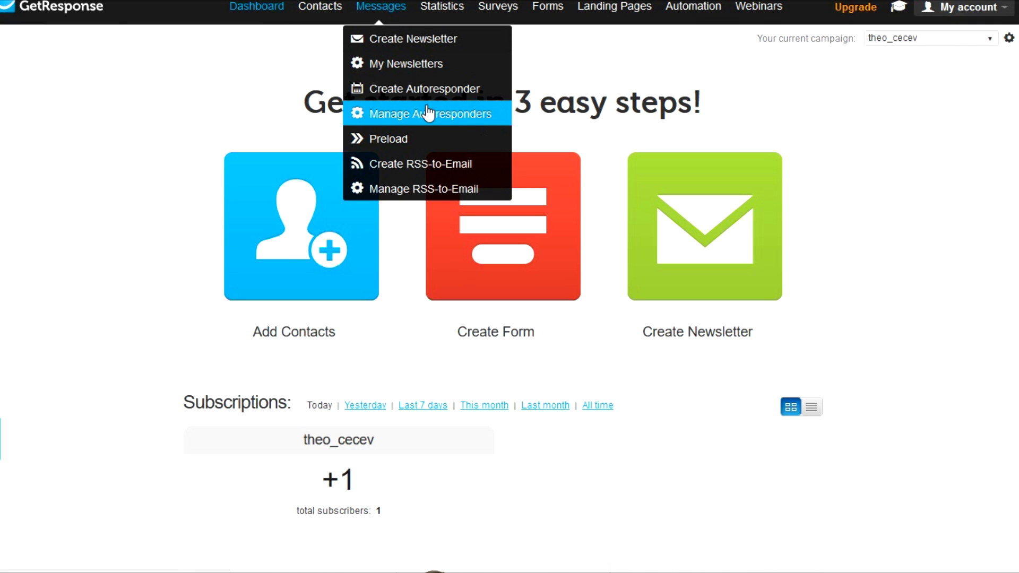
mouse_move(427, 114)
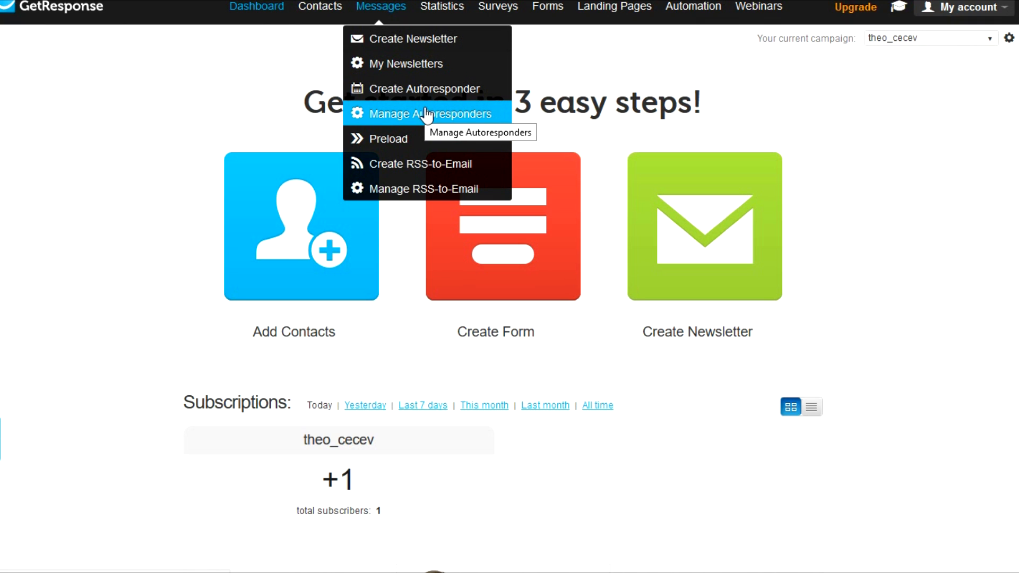
mouse_move(416, 164)
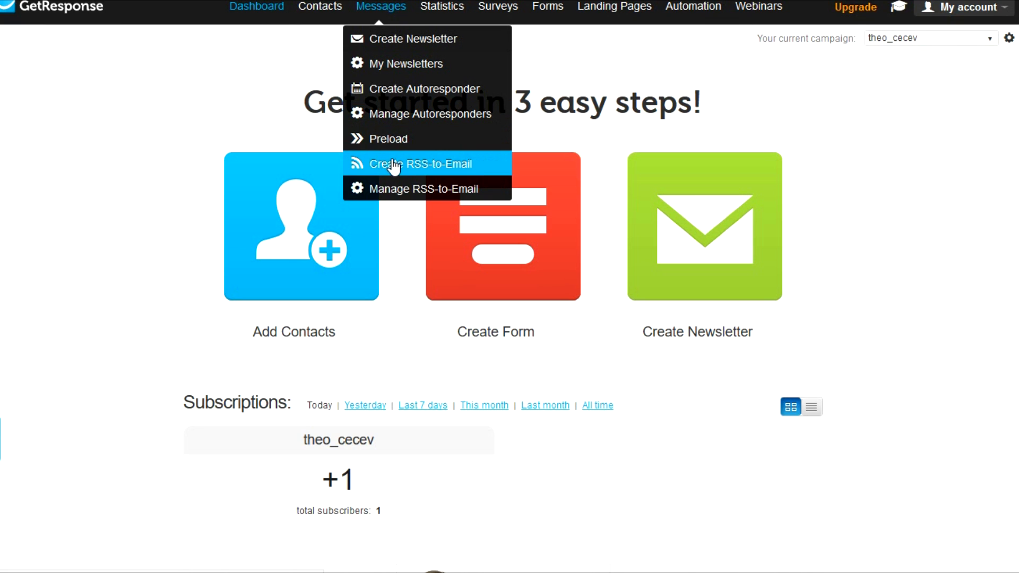
mouse_move(422, 189)
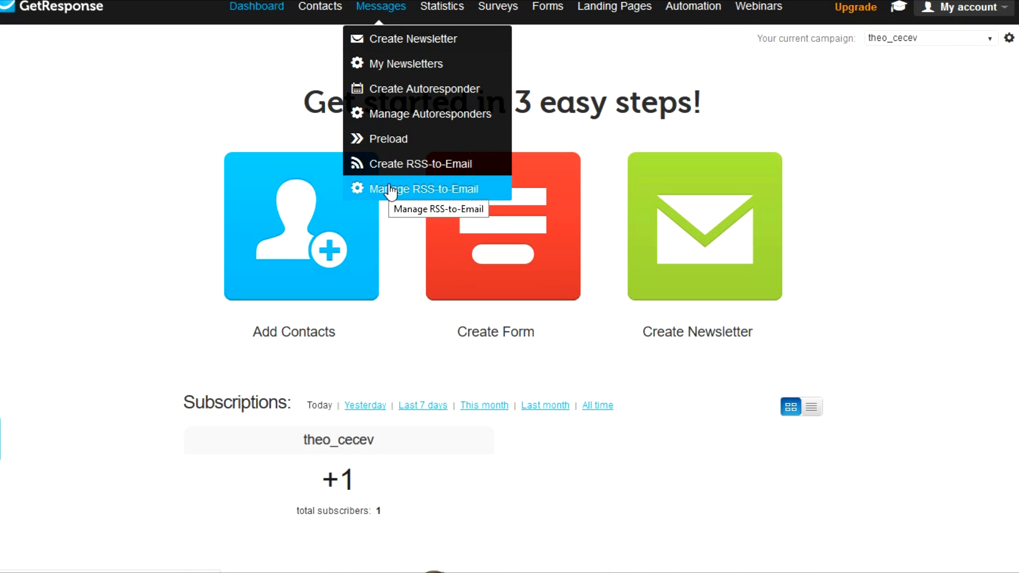
mouse_move(416, 164)
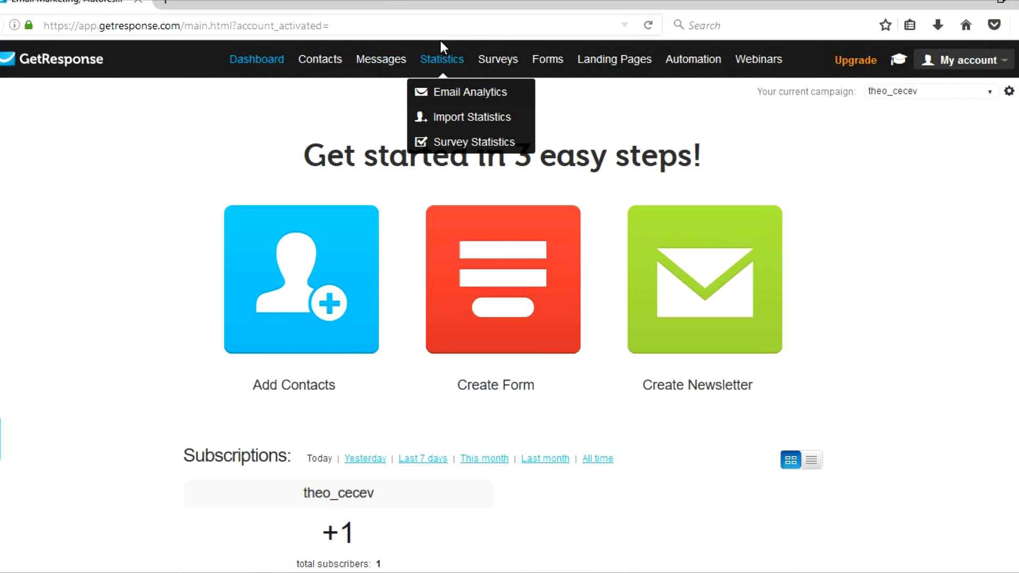
scroll("down", 3)
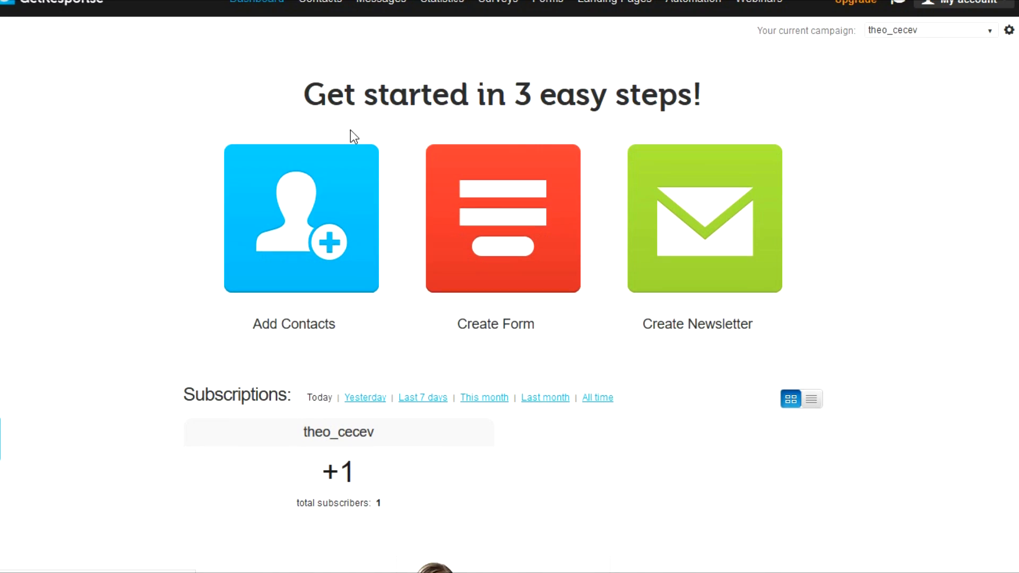
left_click(441, 7)
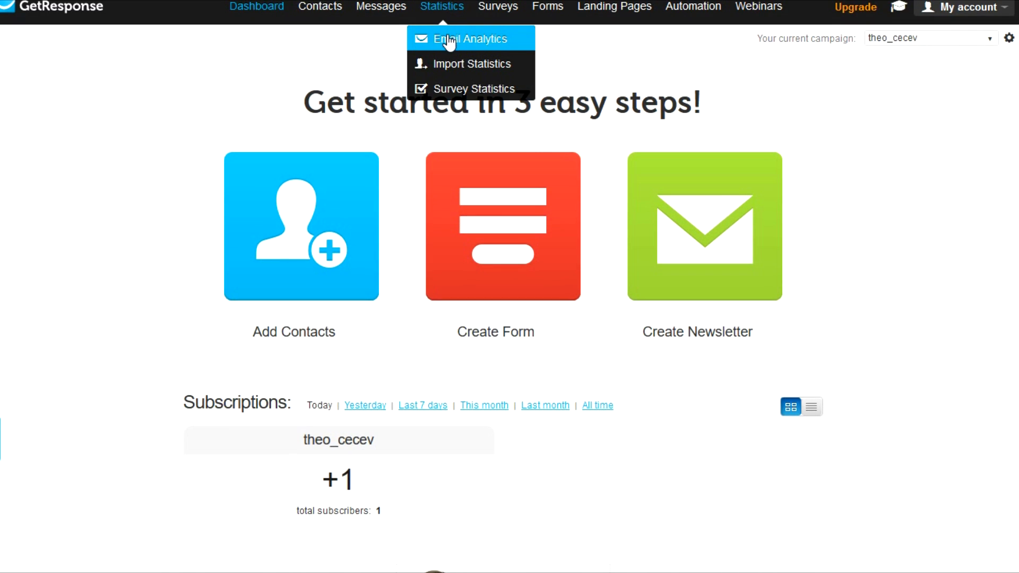
mouse_move(455, 64)
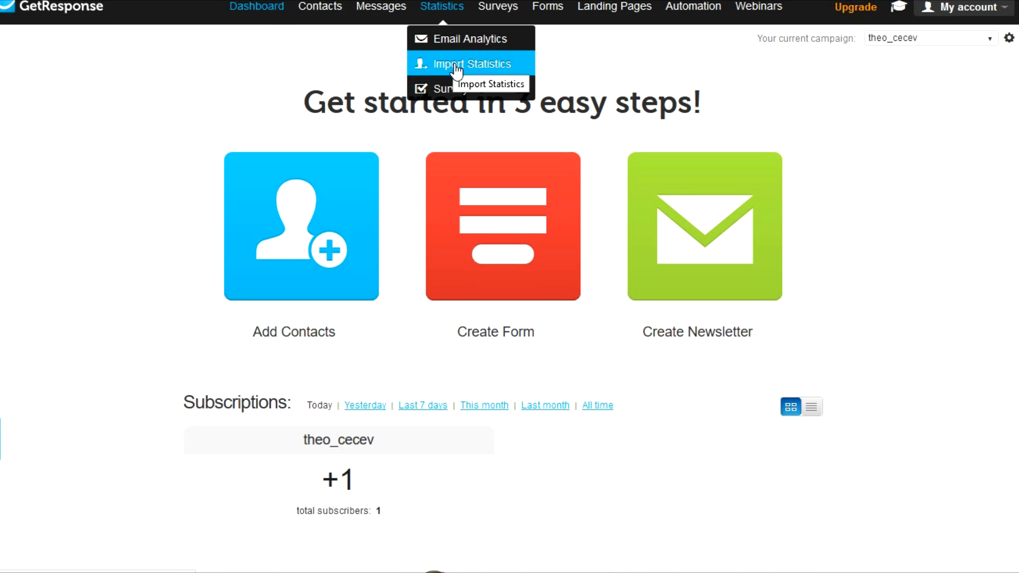
mouse_move(498, 6)
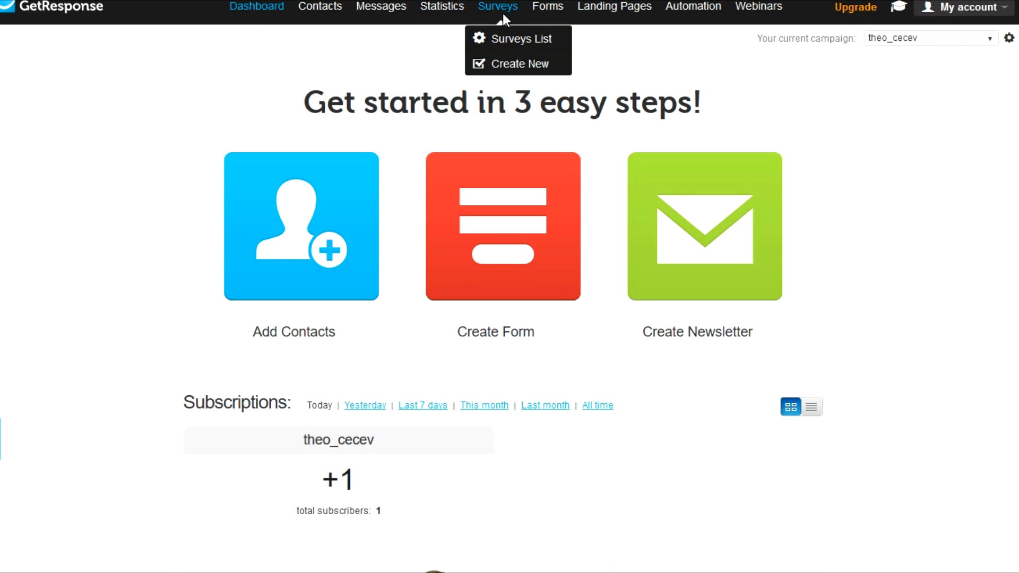
mouse_move(518, 38)
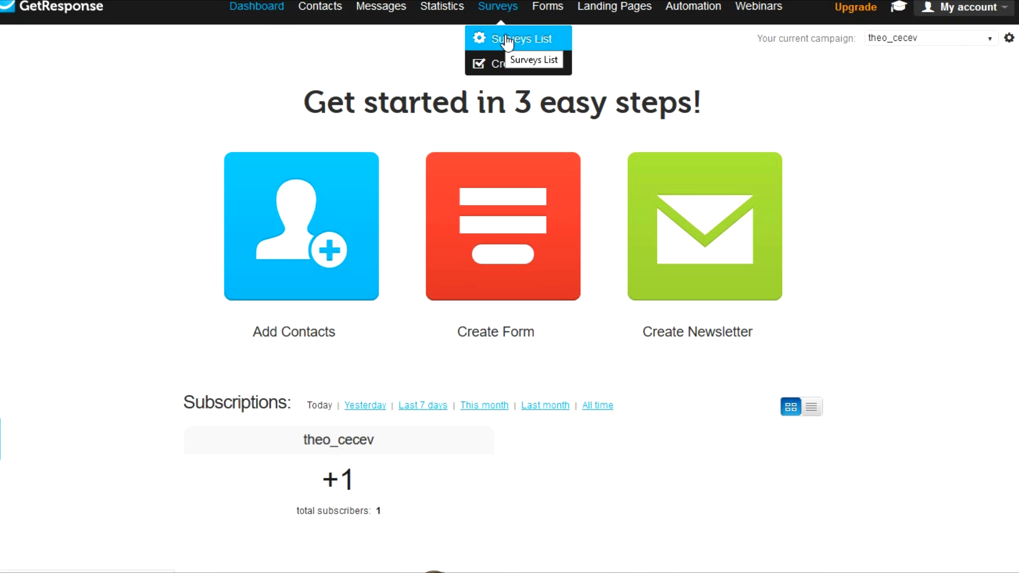
mouse_move(536, 53)
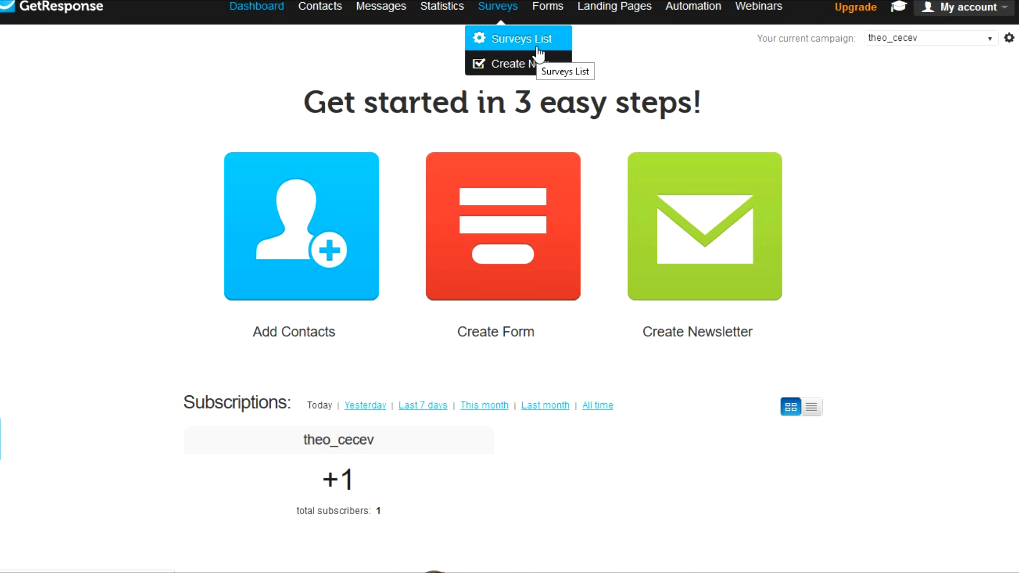
mouse_move(546, 6)
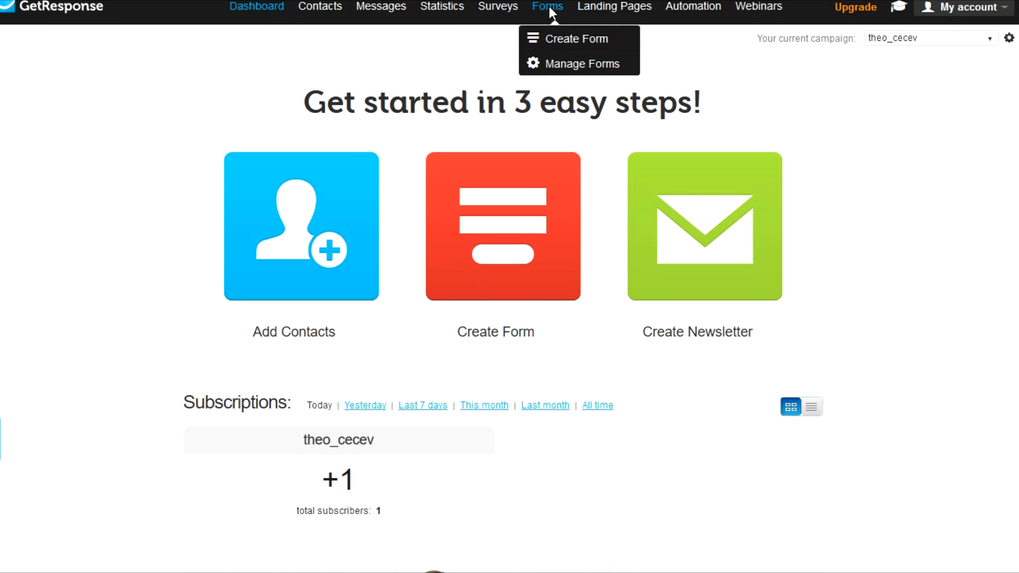
mouse_move(577, 38)
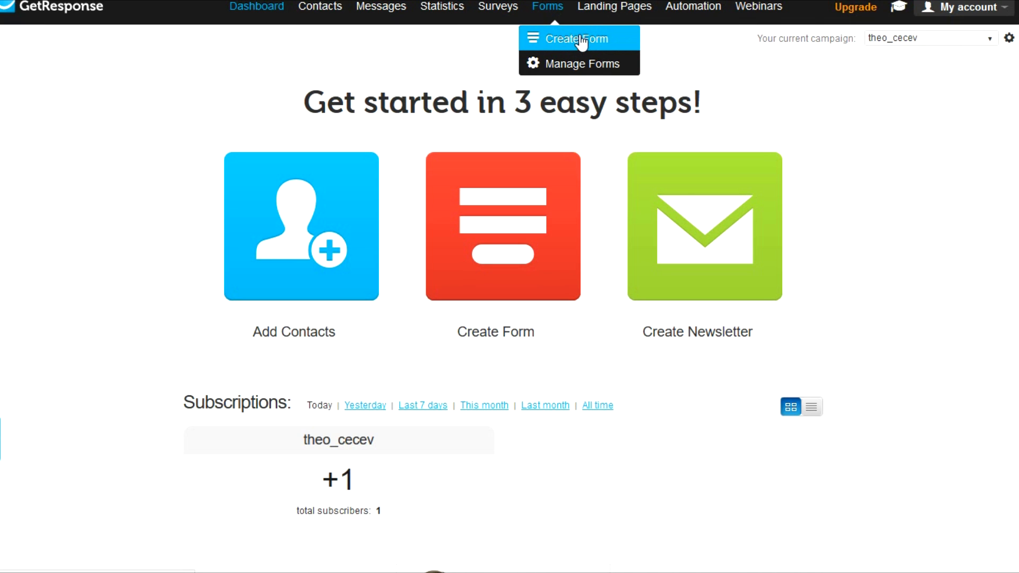
mouse_move(613, 6)
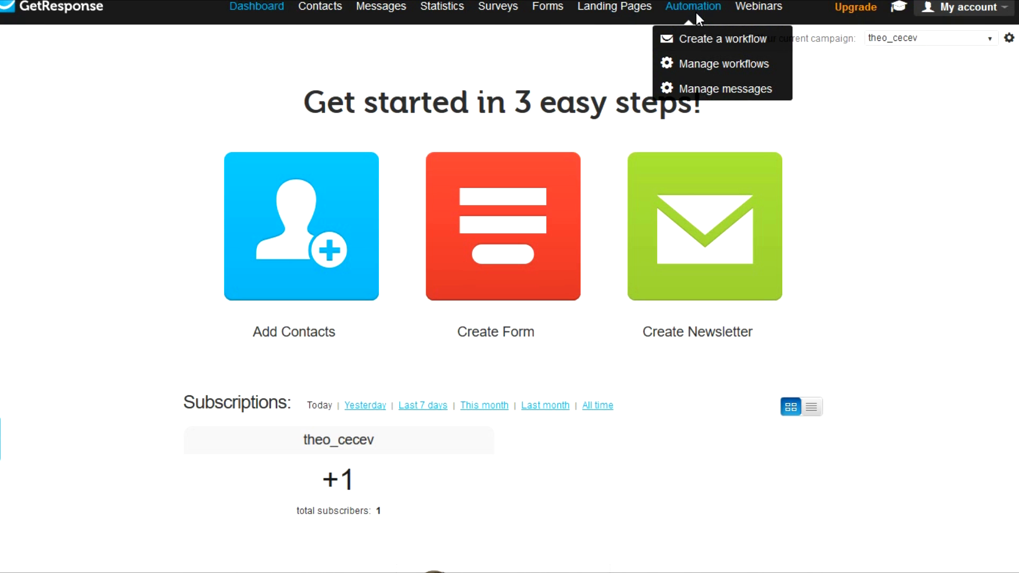
mouse_move(758, 7)
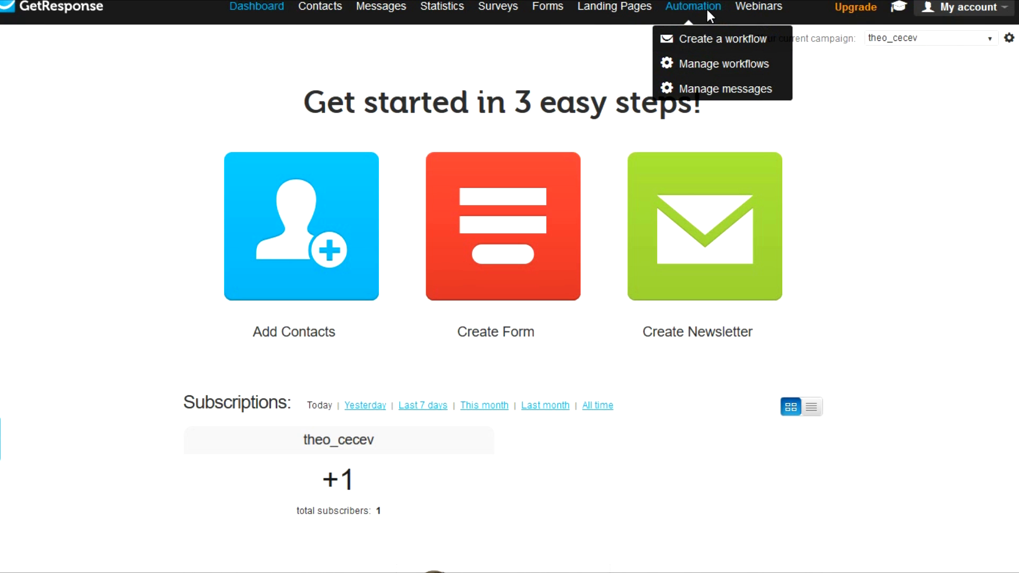
mouse_move(697, 11)
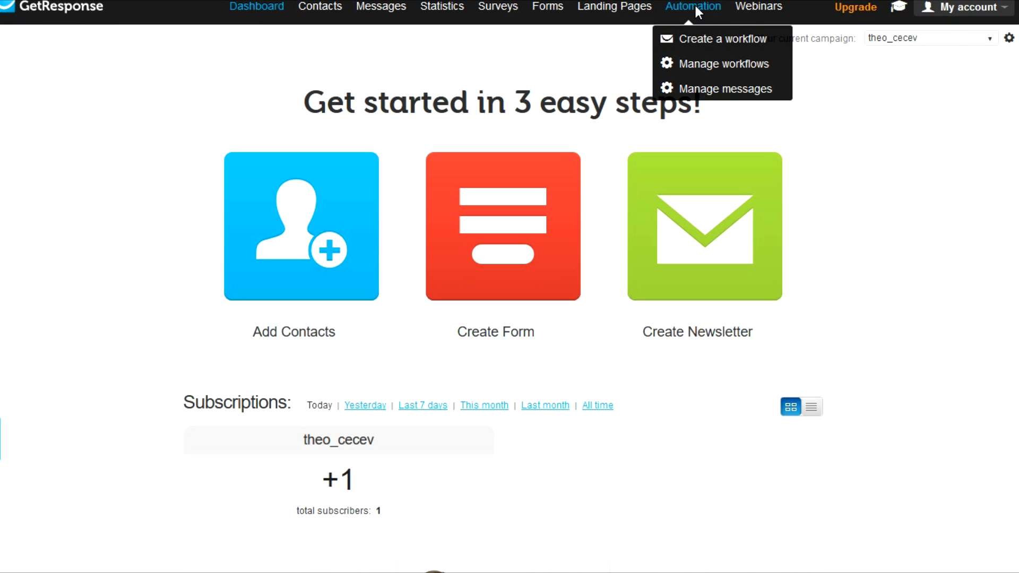
mouse_move(722, 63)
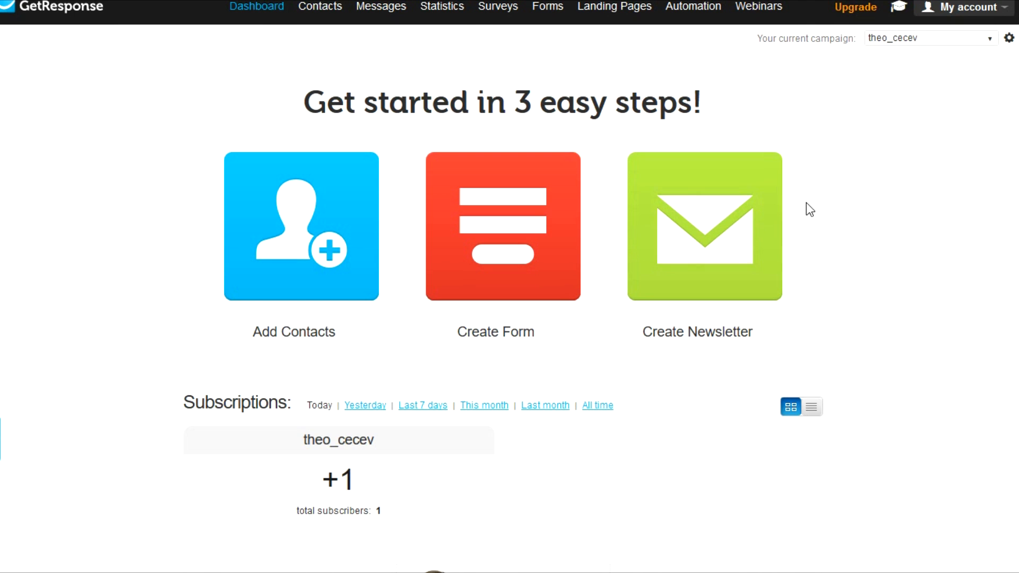
mouse_move(826, 276)
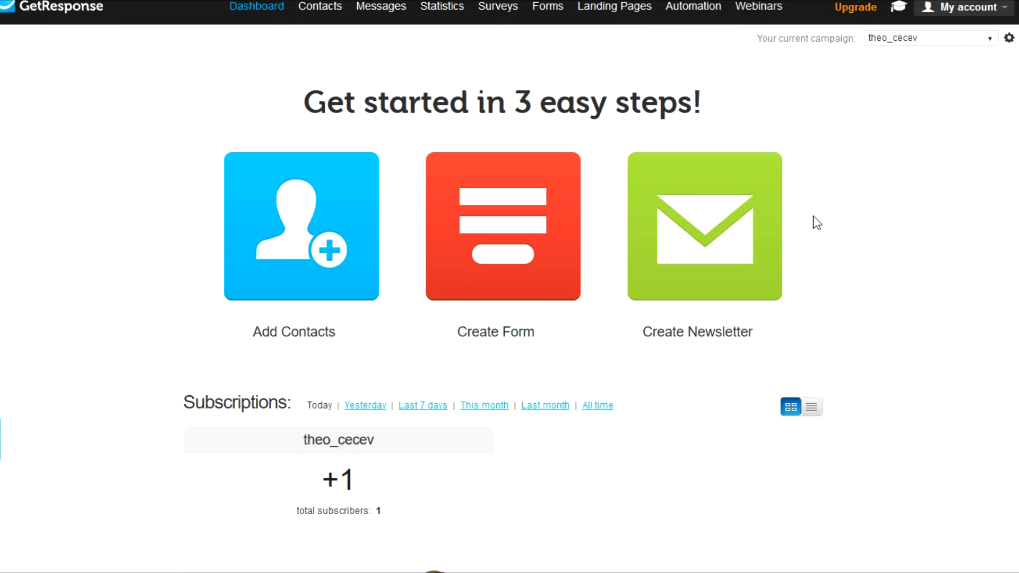
mouse_move(722, 137)
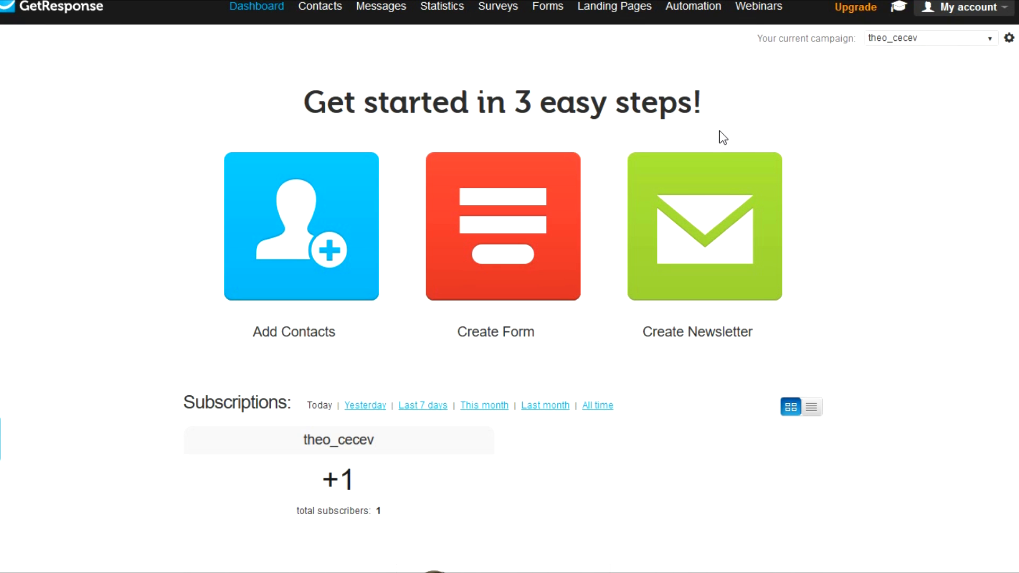
mouse_move(719, 126)
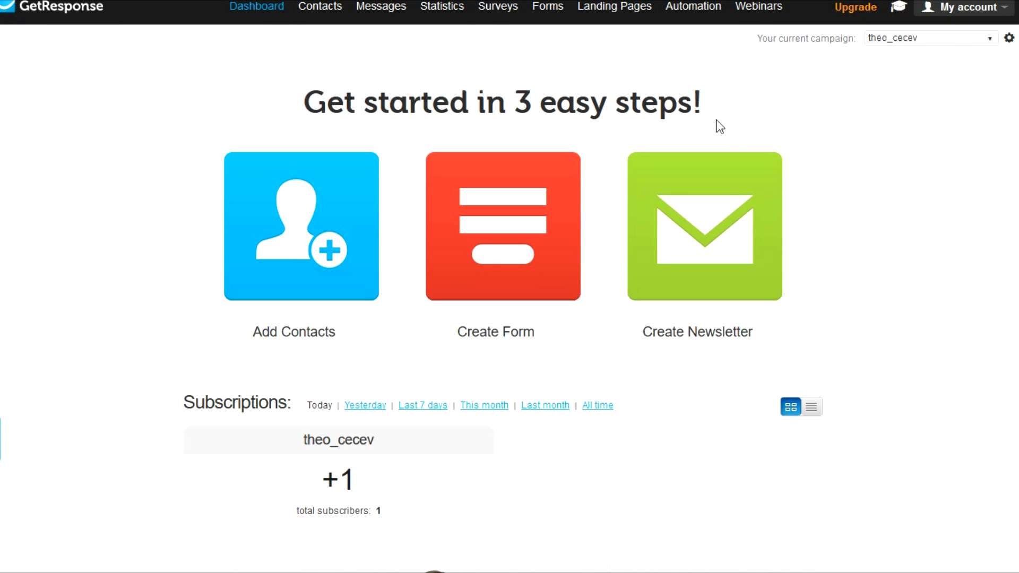
left_click(691, 8)
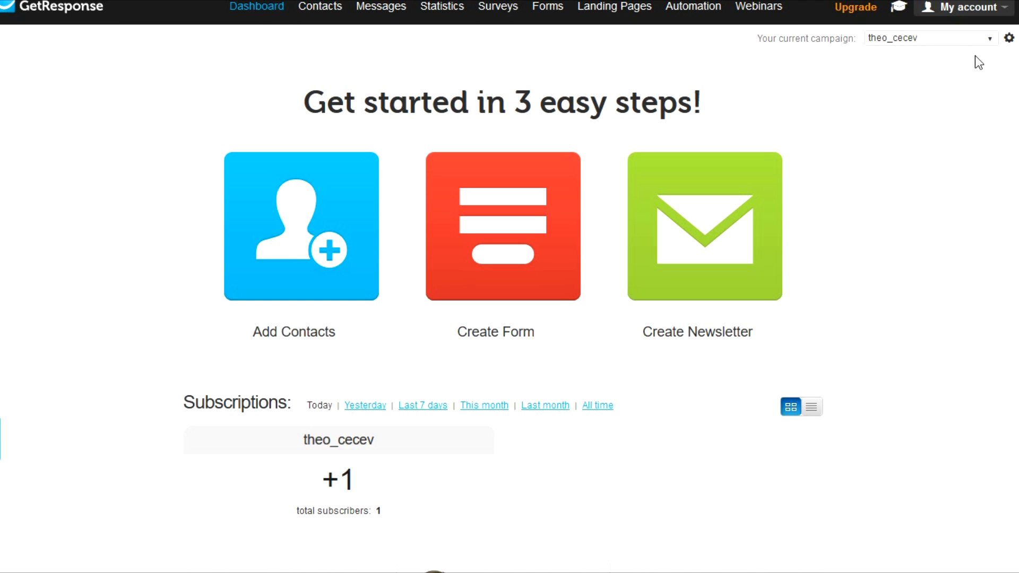
- Show the My account dropdown with Account Details, Integrations, Domains, Perks, Support and Log Out
left_click(968, 7)
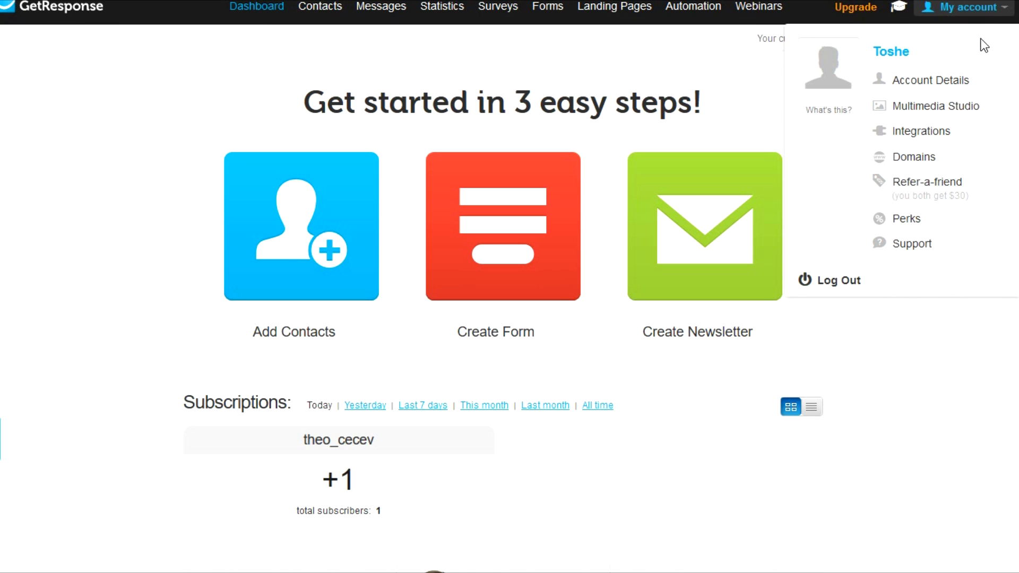
mouse_move(921, 131)
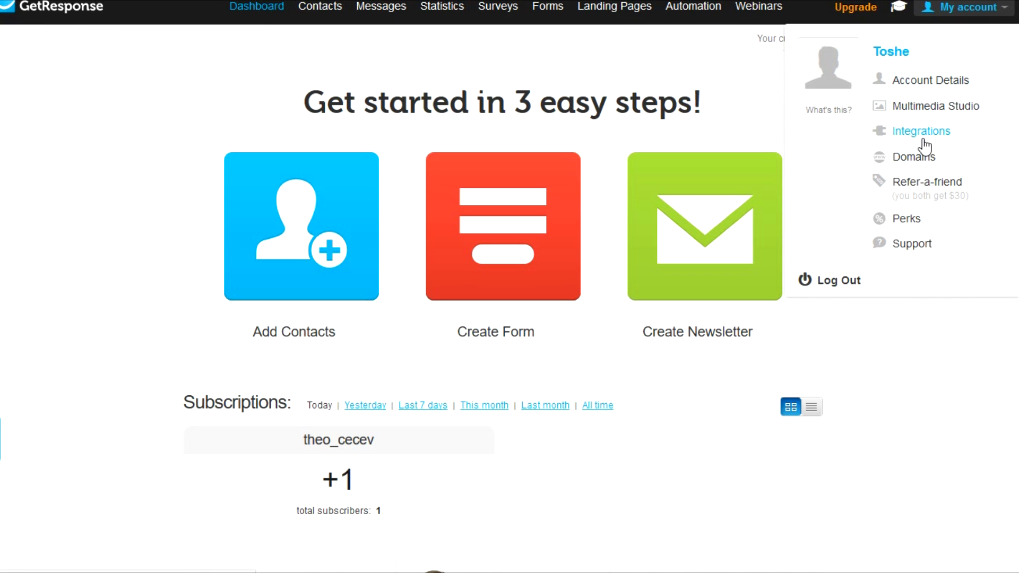
mouse_move(918, 188)
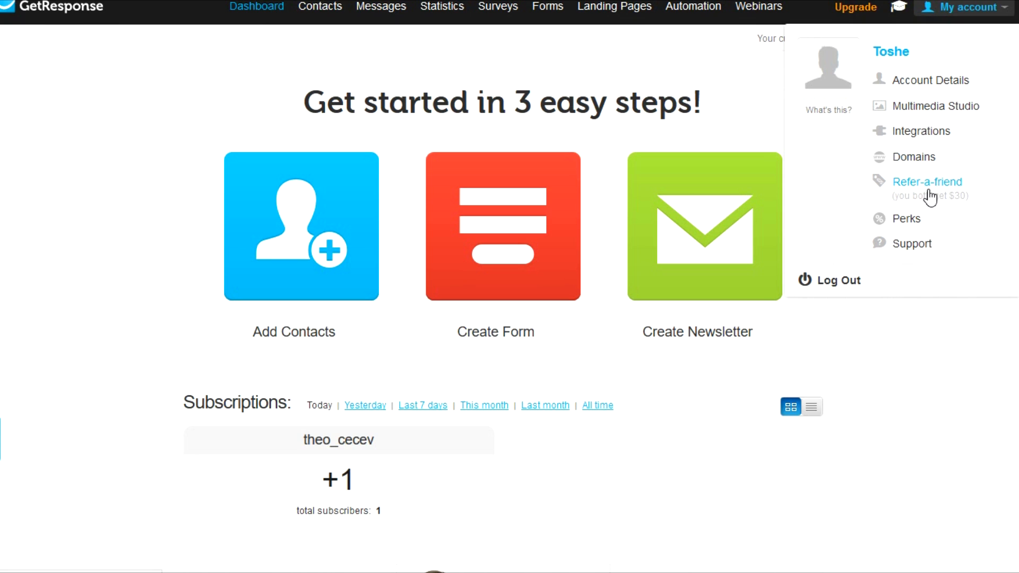
mouse_move(969, 198)
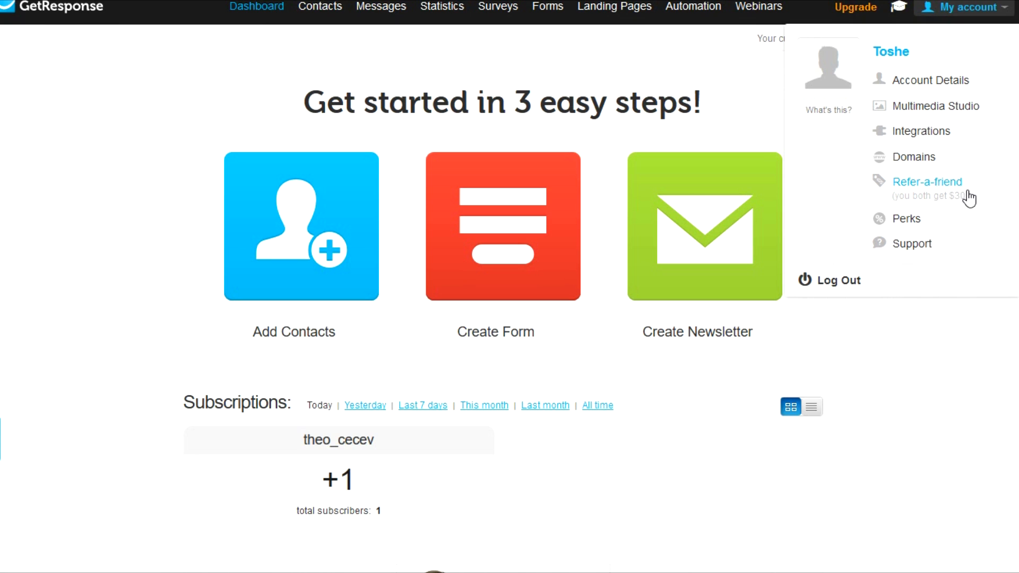
mouse_move(893, 240)
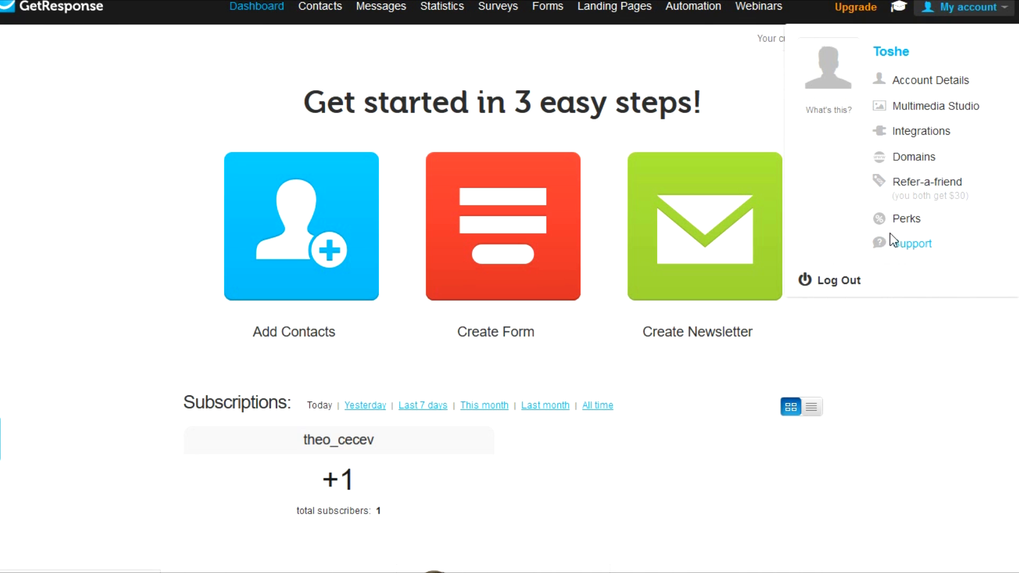
mouse_move(907, 236)
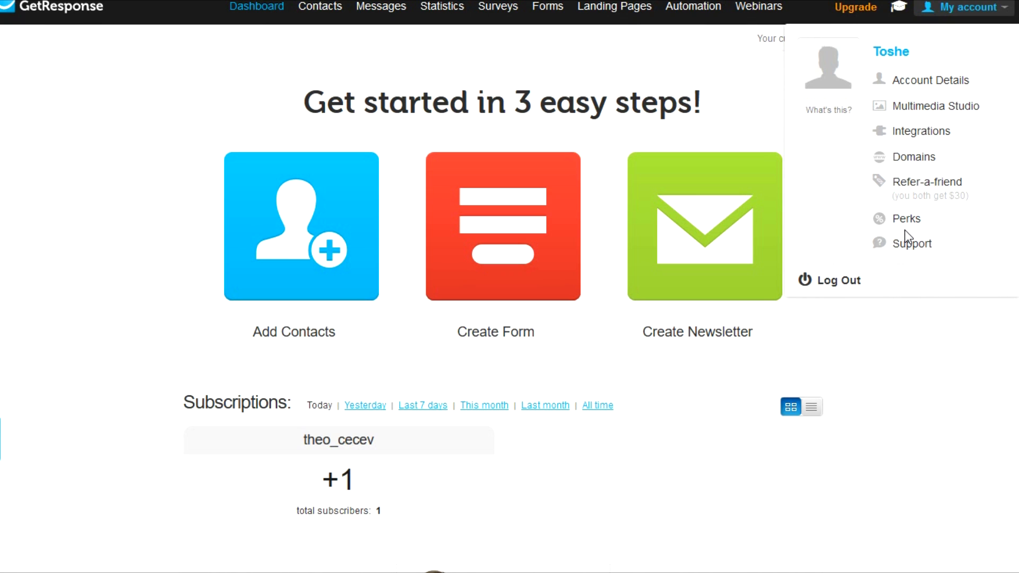
mouse_move(905, 218)
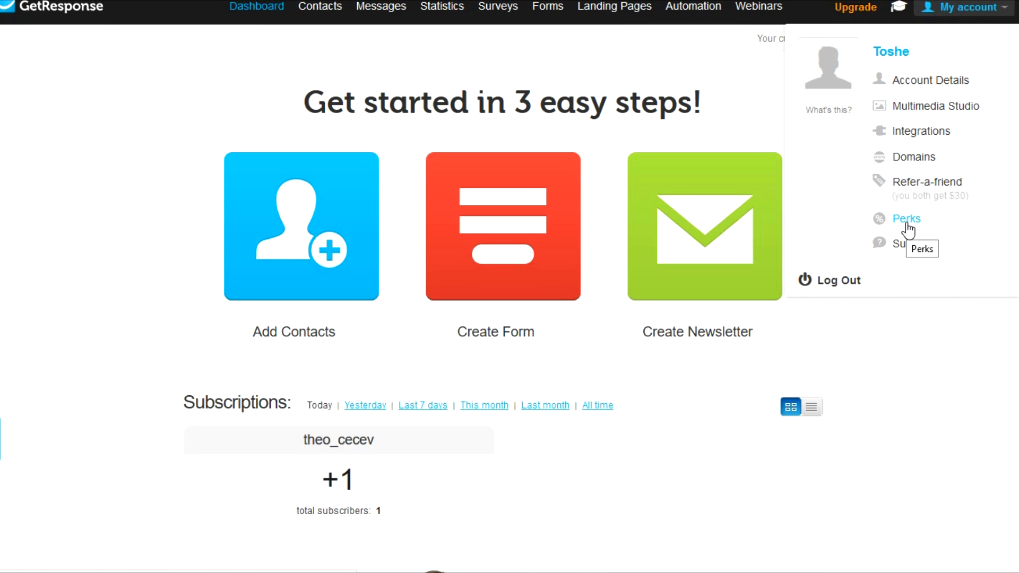
mouse_move(913, 198)
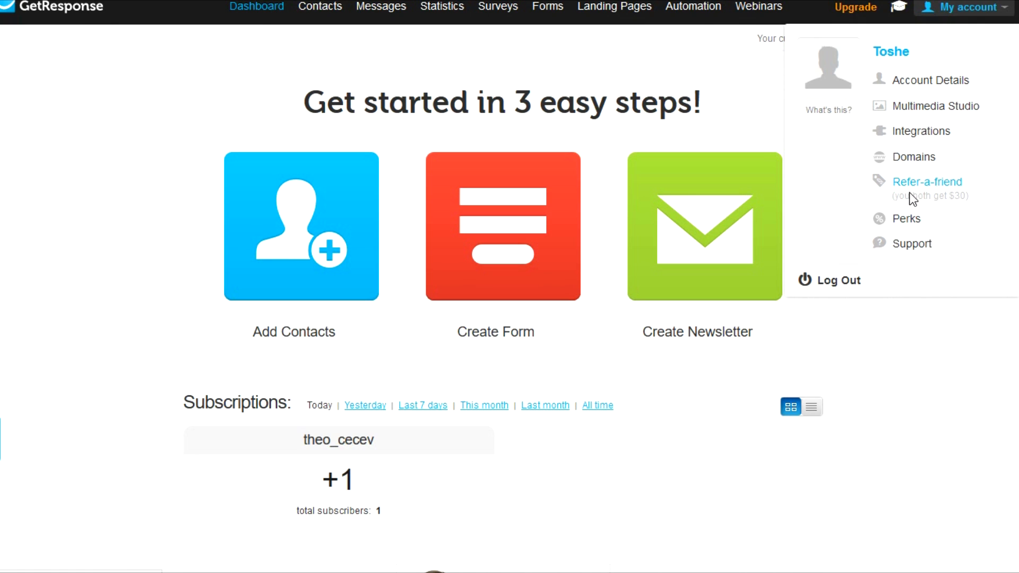
mouse_move(841, 198)
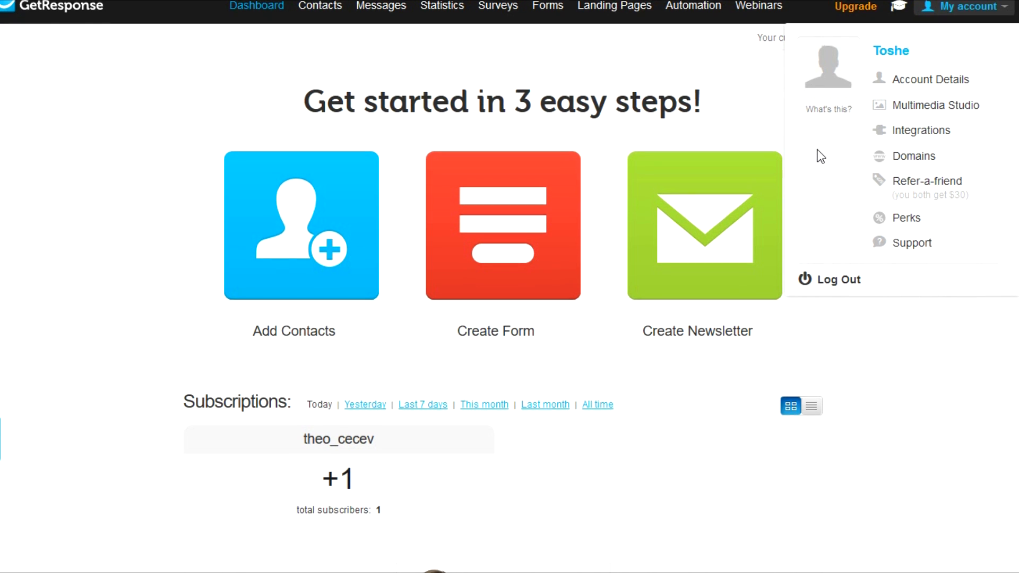
- Dismiss the My account dropdown, leaving the plain dashboard with its three get-started steps
scroll("down", 3)
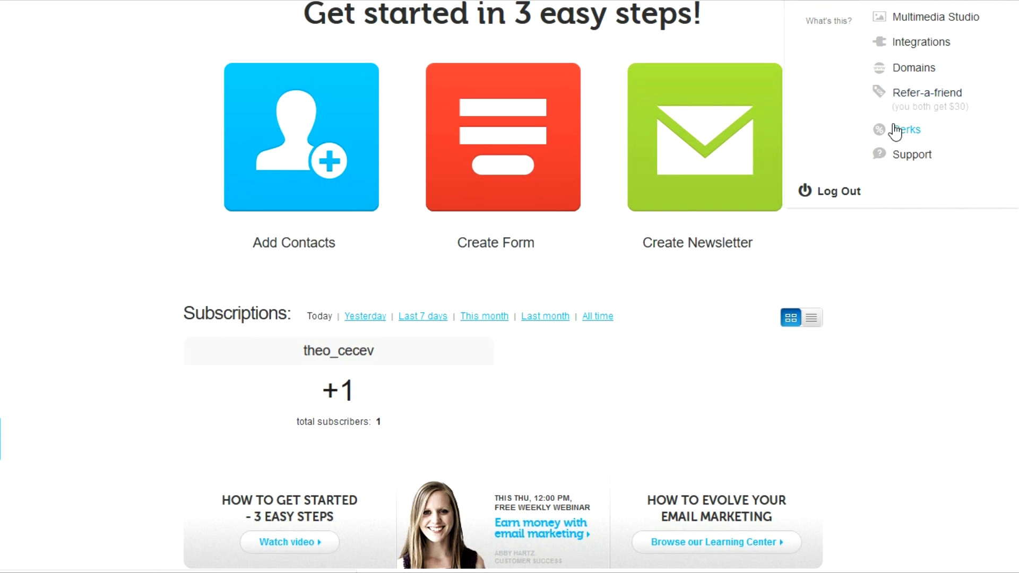
scroll("up", 3)
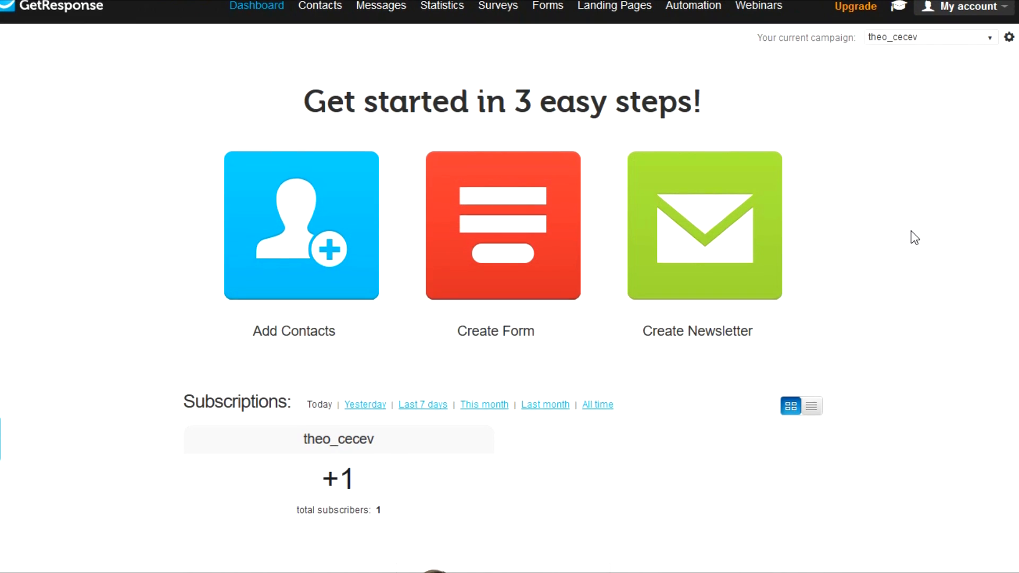
mouse_move(861, 144)
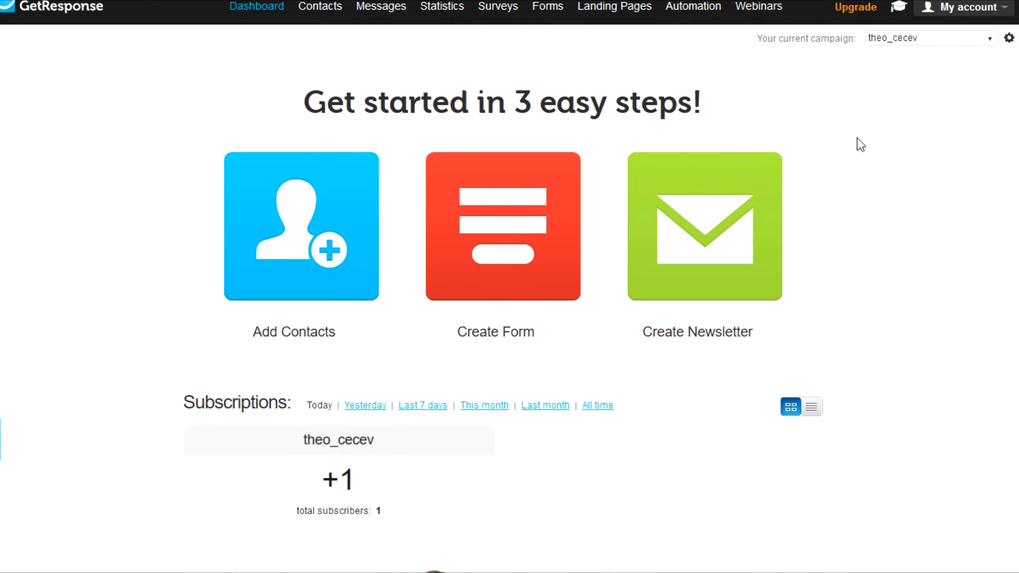